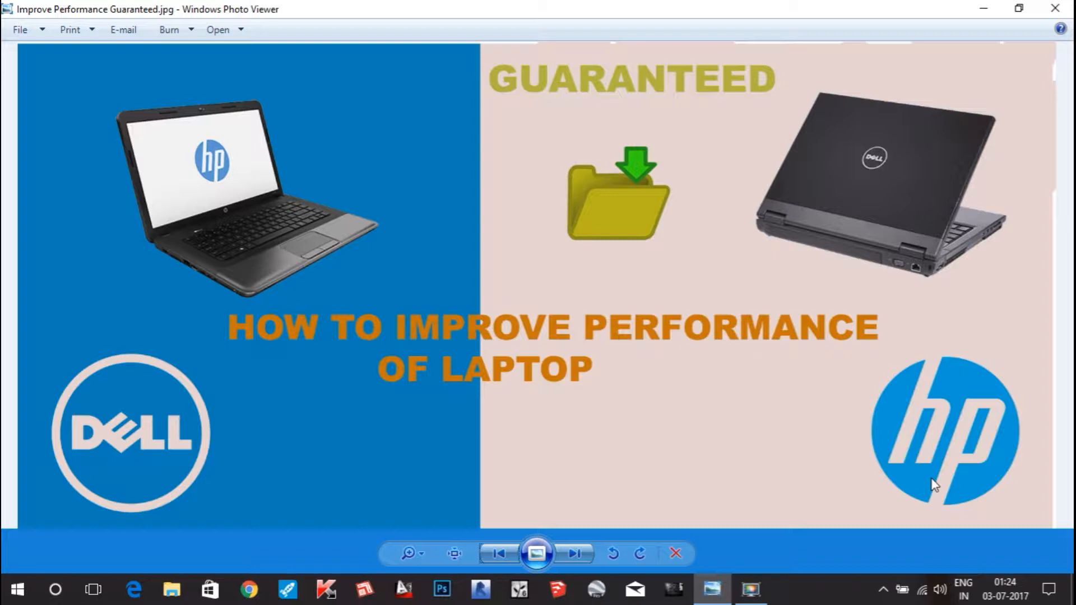
{"action": "mouse_move", "coordinate": [966, 11]}
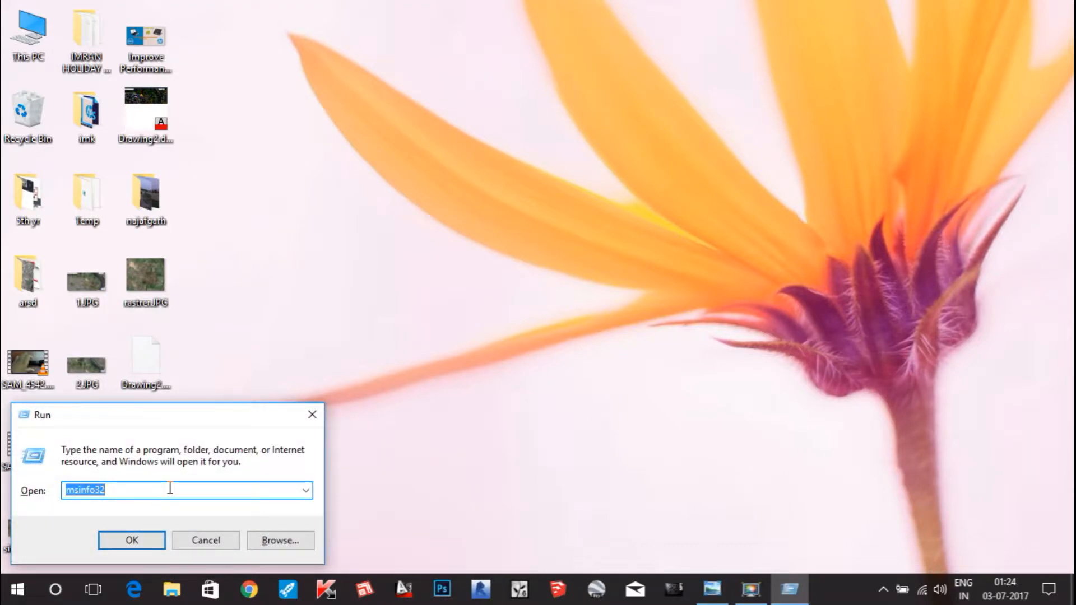
Run %TEMP% to open the current user's Temp folder in File Explorer.
{"action": "type", "text": "%TEMP%"}
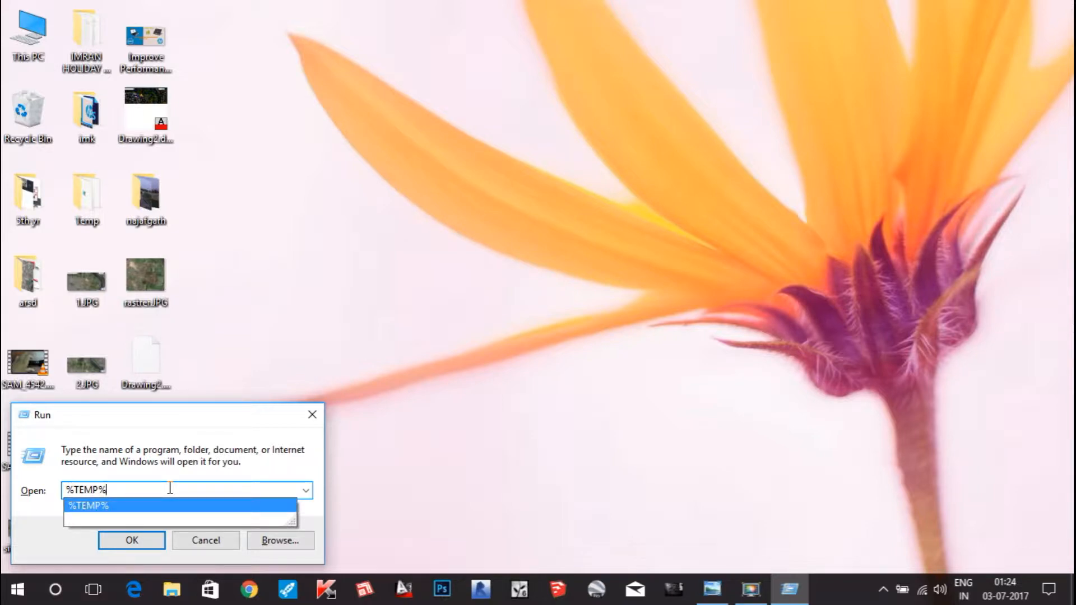
{"action": "left_click", "coordinate": [131, 540]}
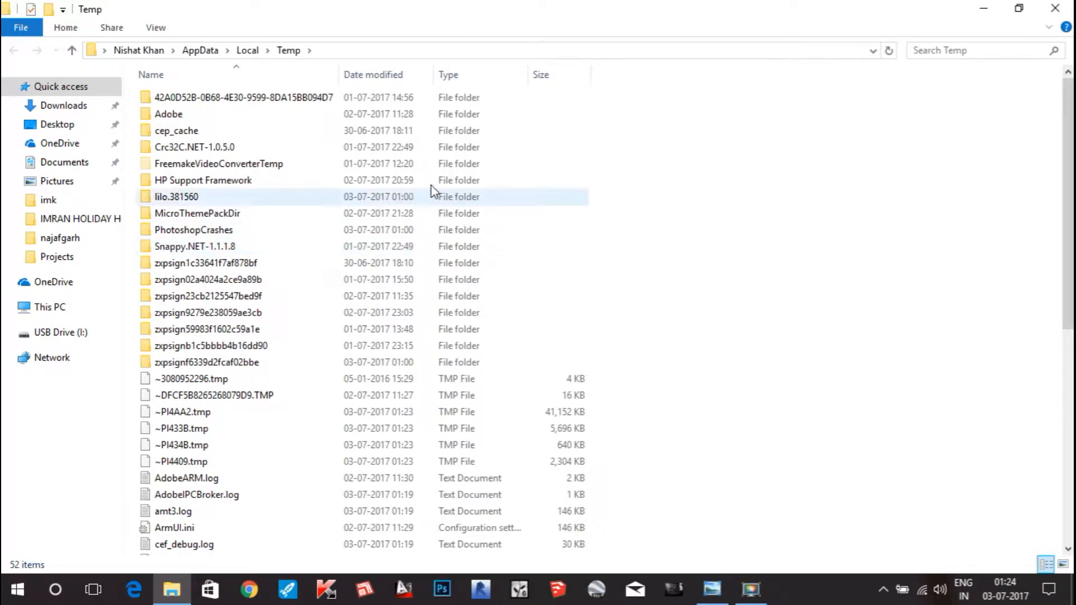
Scroll through the Temp folder and select all 52 items with Ctrl+A.
{"action": "left_click", "coordinate": [208, 279]}
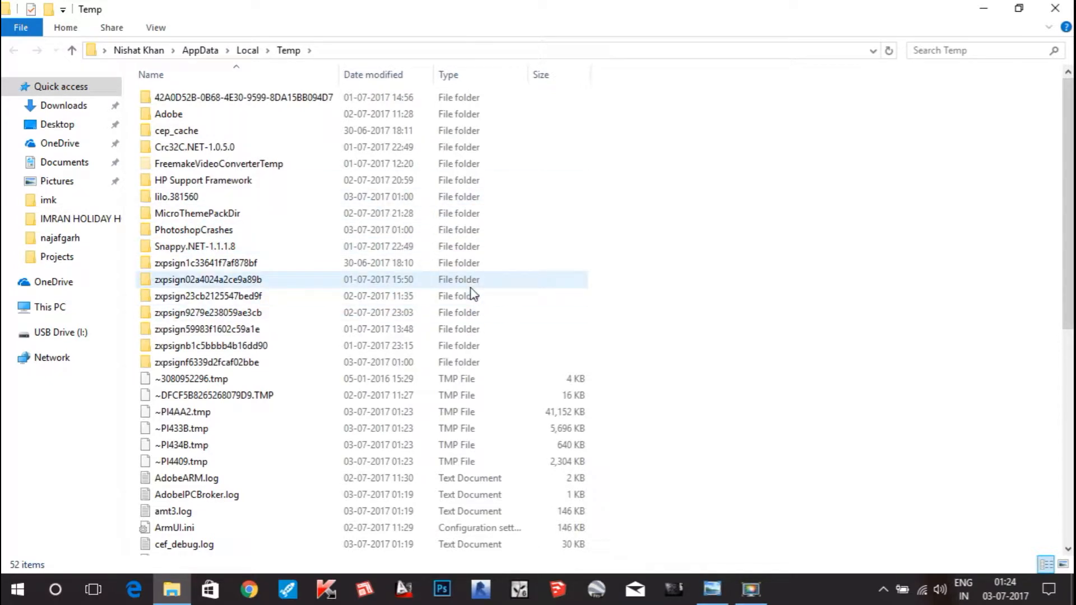
{"action": "scroll", "scroll_direction": "down", "scroll_amount": 3}
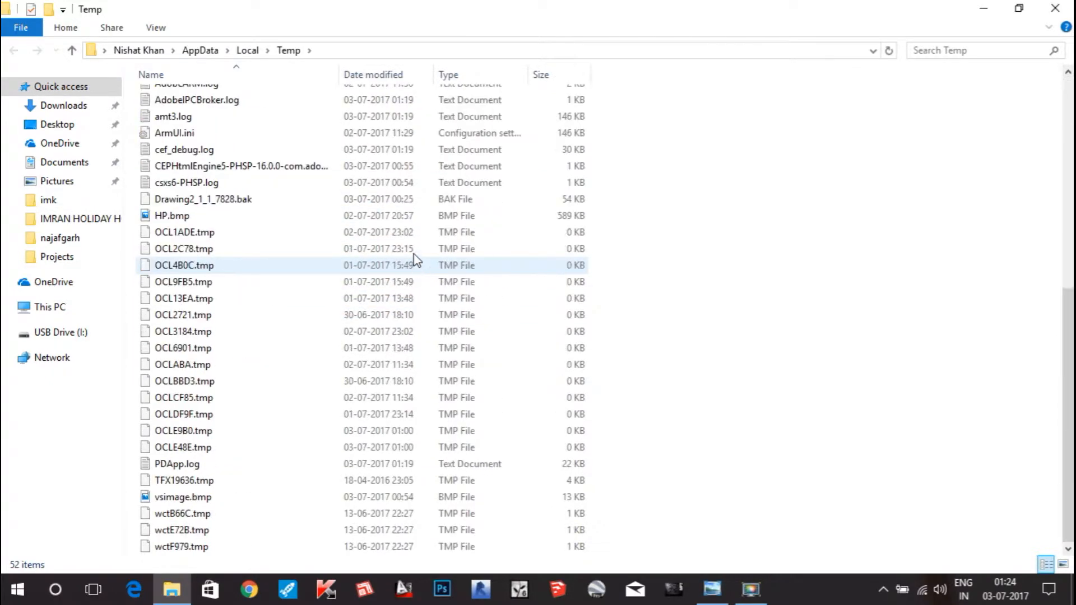
{"action": "left_click", "coordinate": [183, 314]}
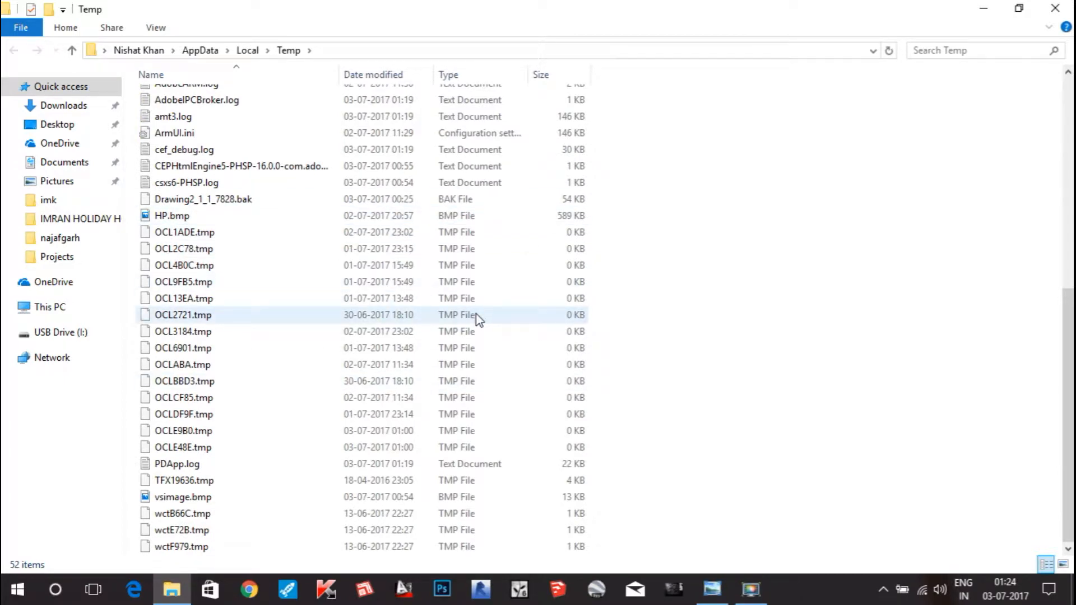
{"action": "scroll", "scroll_direction": "up", "scroll_amount": 3}
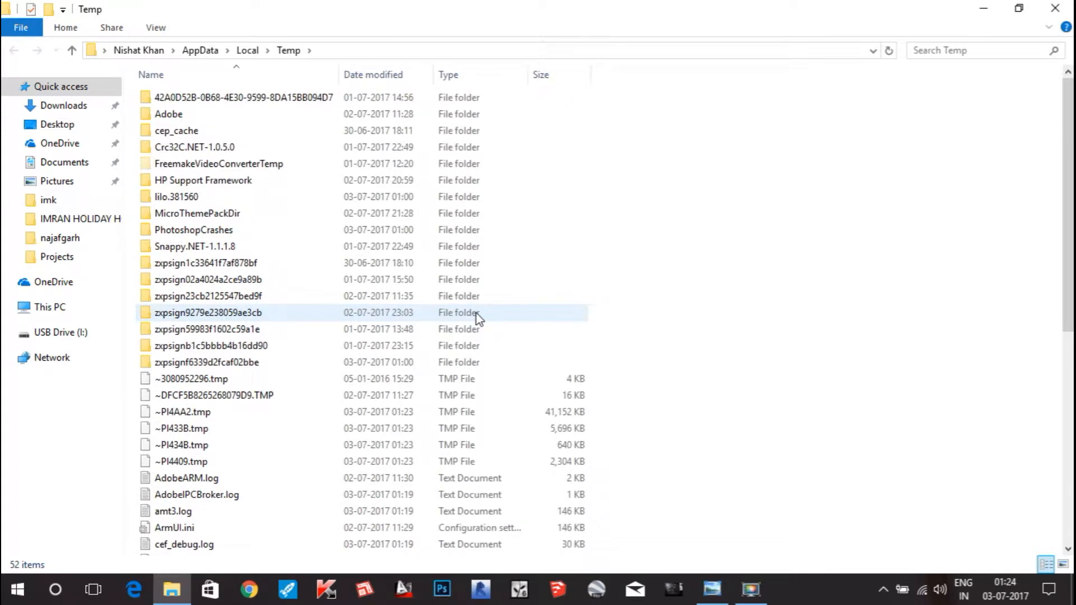
{"action": "key", "text": "ctrl+a"}
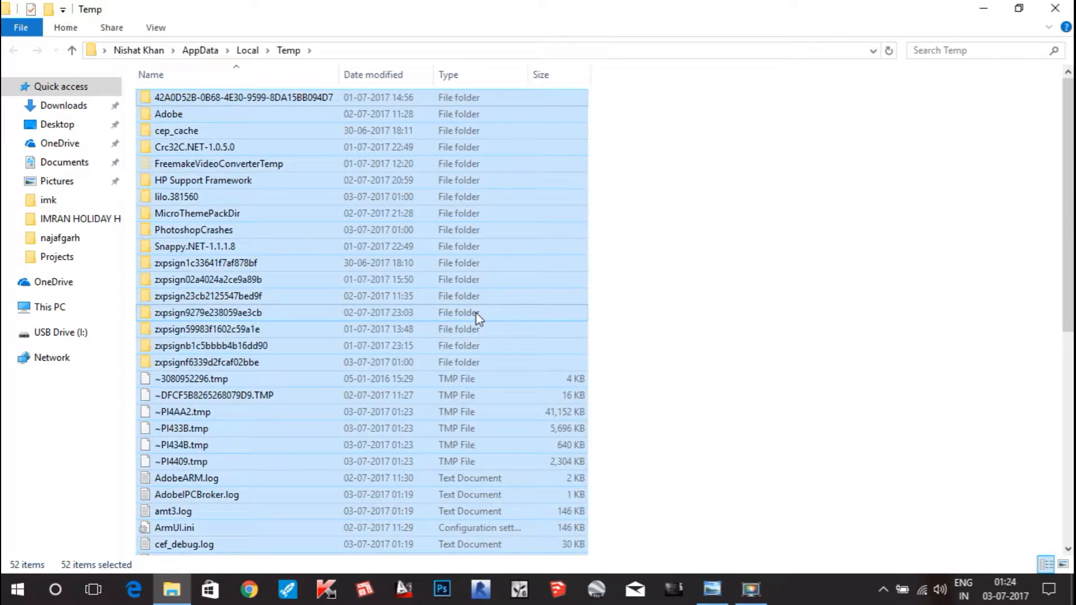
Permanently delete the 52 selected Temp items, skipping every file still in use.
{"action": "key", "text": "Delete"}
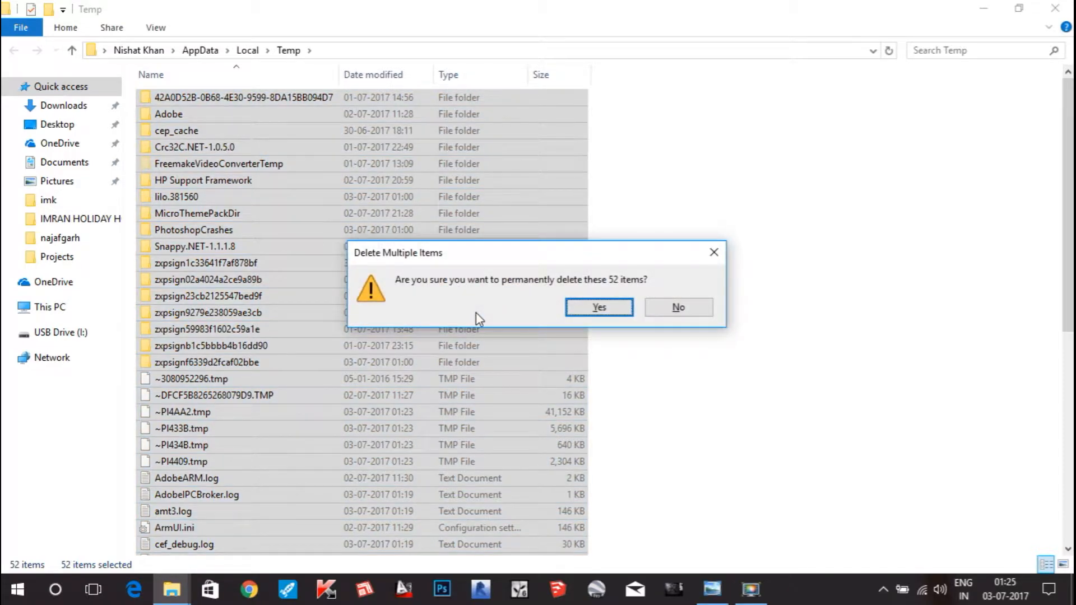
{"action": "left_click", "coordinate": [597, 307]}
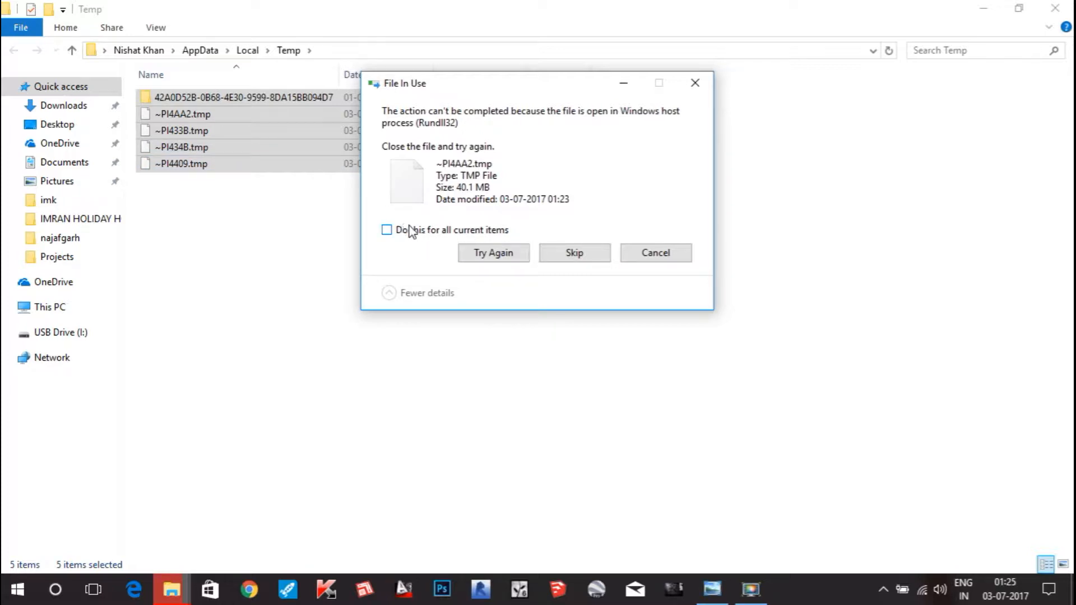
{"action": "left_click", "coordinate": [387, 230]}
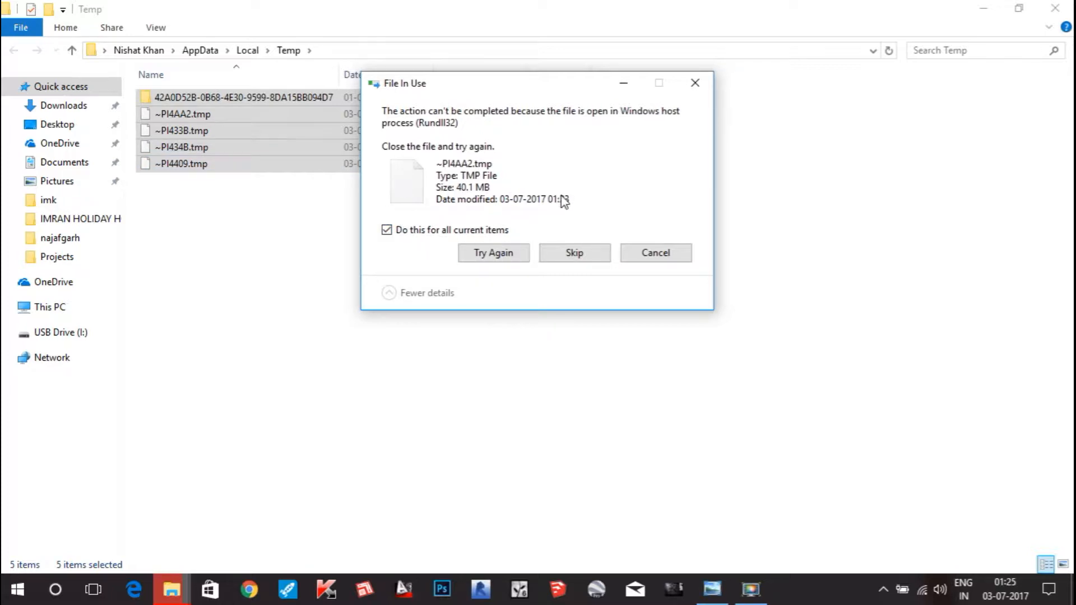
{"action": "mouse_move", "coordinate": [589, 276]}
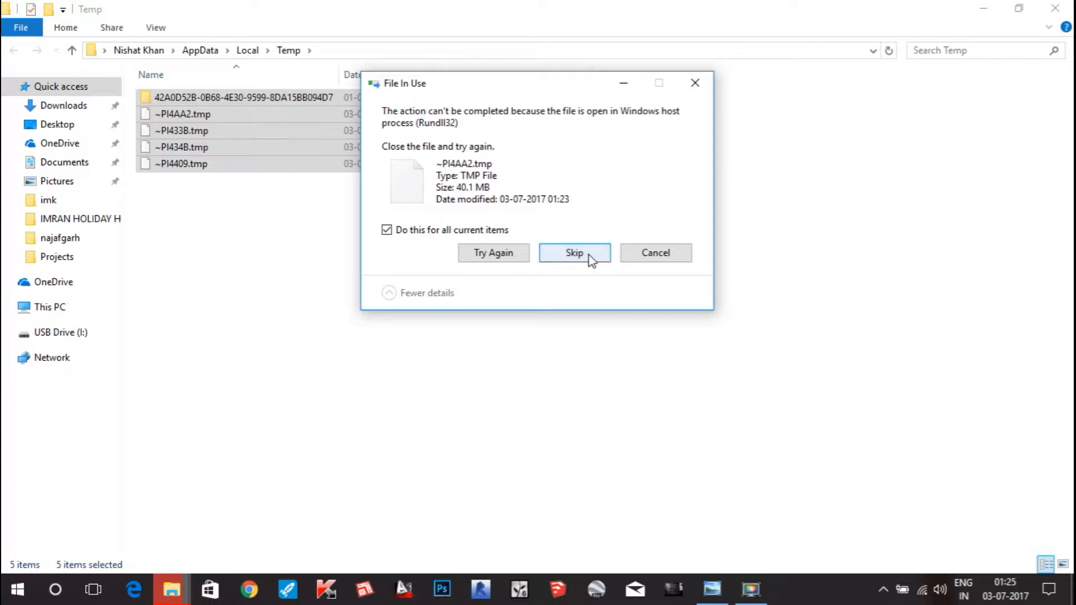
{"action": "left_click", "coordinate": [573, 252]}
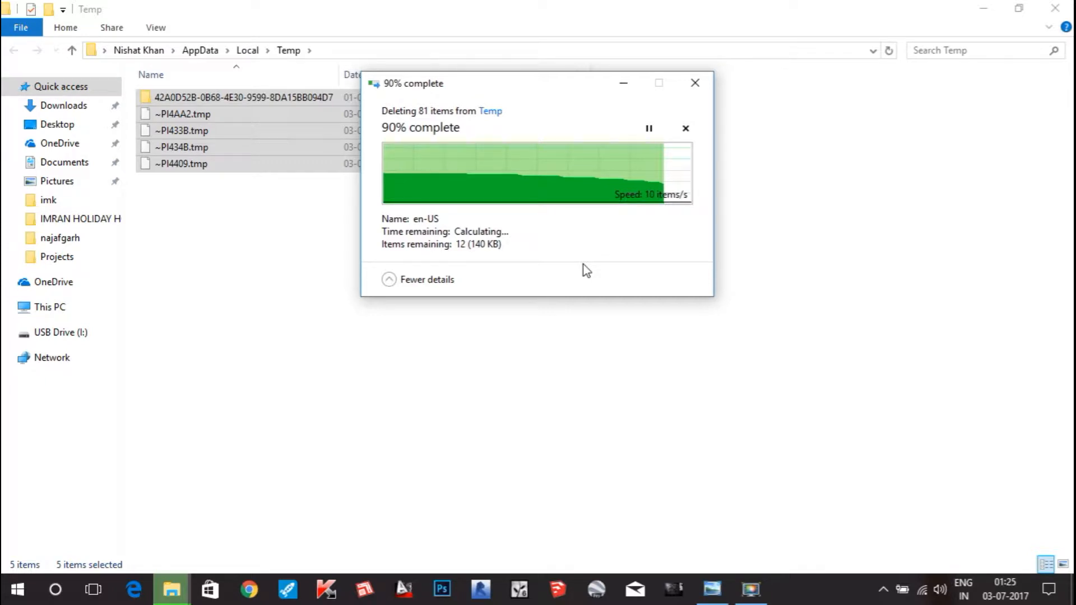
{"action": "mouse_move", "coordinate": [637, 233]}
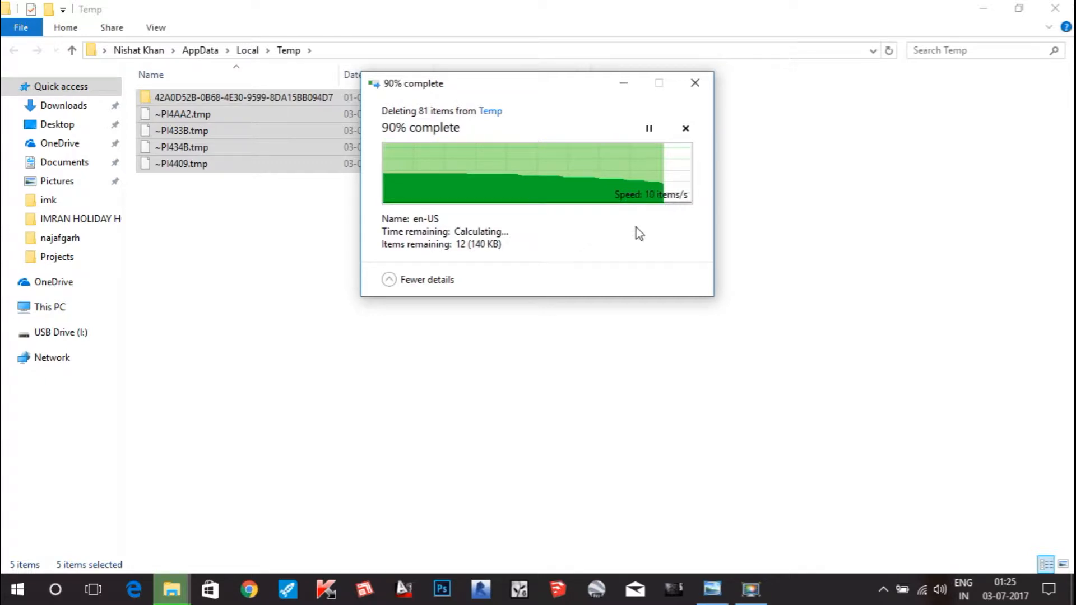
{"action": "mouse_move", "coordinate": [768, 208]}
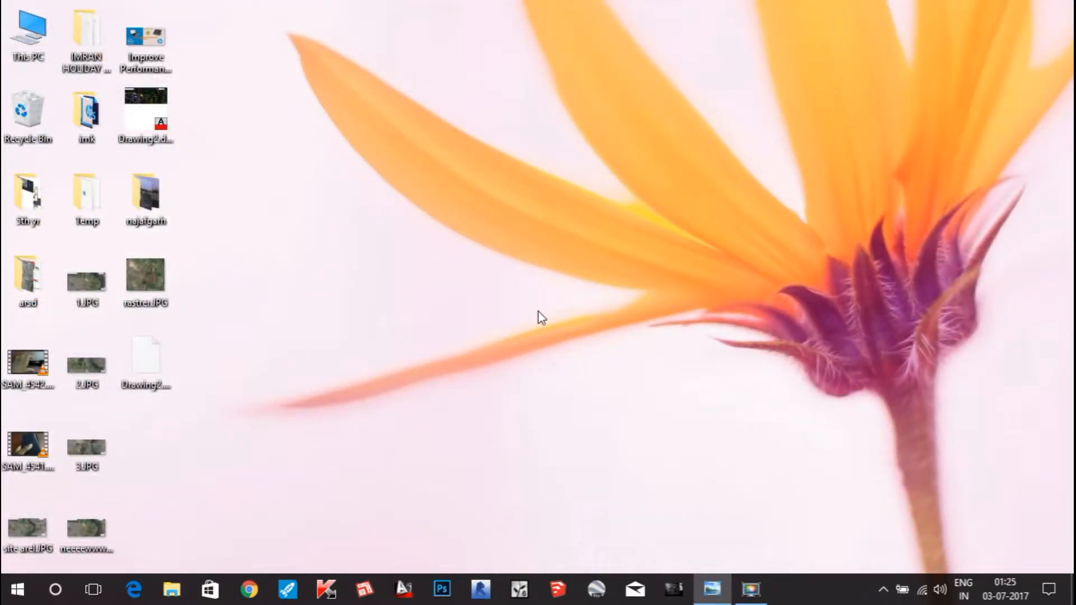
{"action": "mouse_move", "coordinate": [524, 304]}
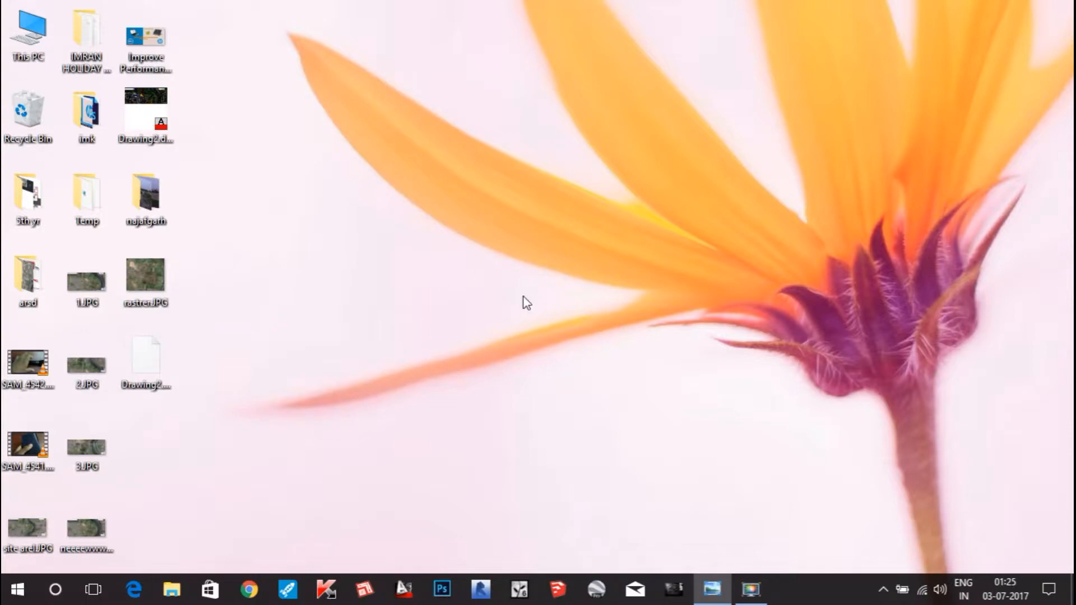
{"action": "mouse_move", "coordinate": [378, 372]}
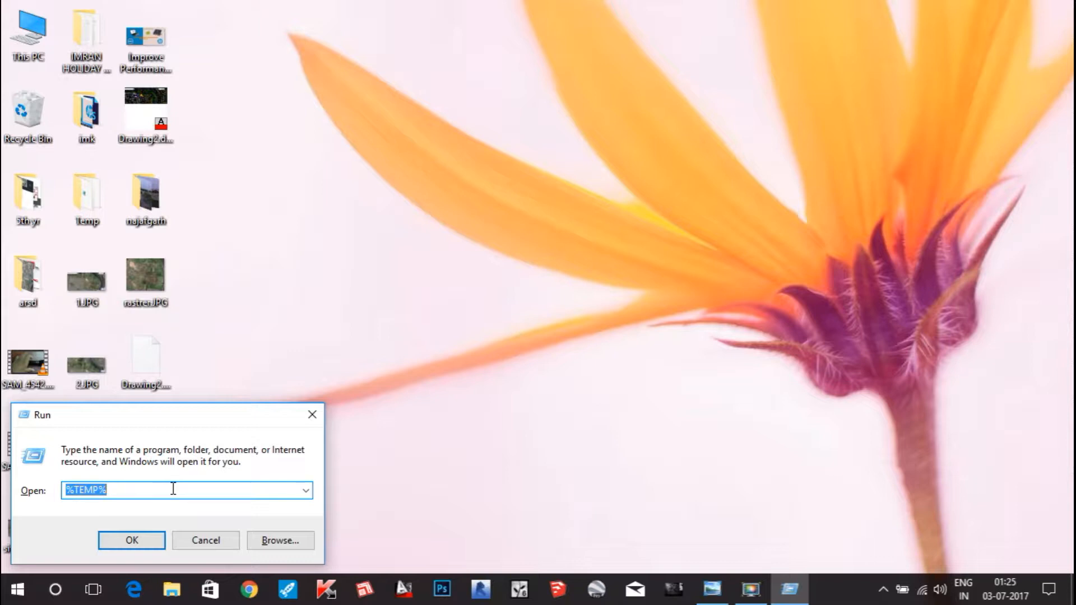
Enter cleanmgr.exe in the Run box to launch Disk Cleanup.
{"action": "type", "text": "cleanm"}
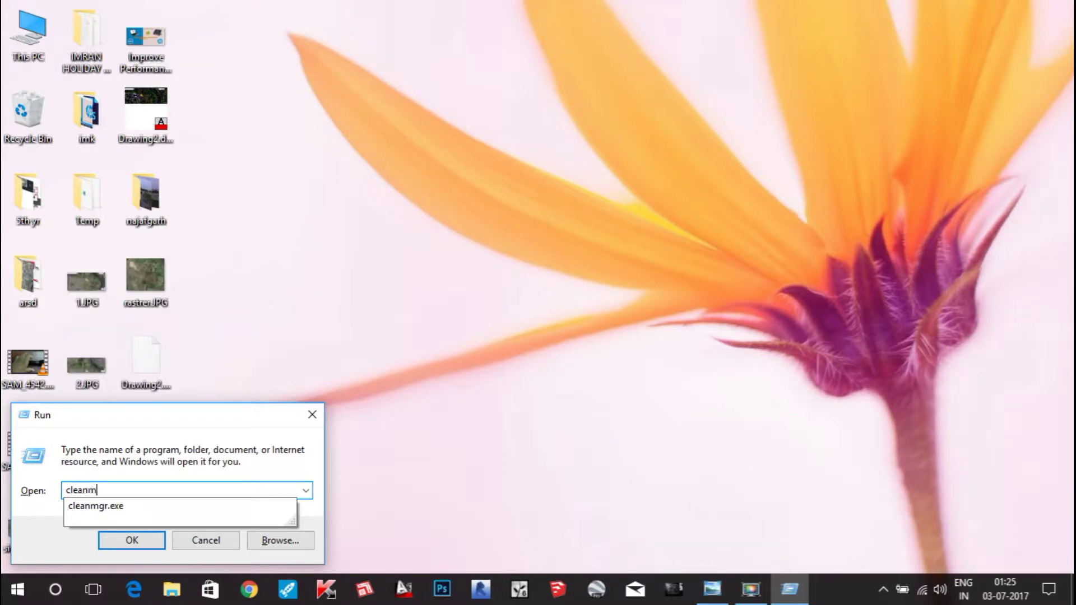
{"action": "type", "text": "gr.exe"}
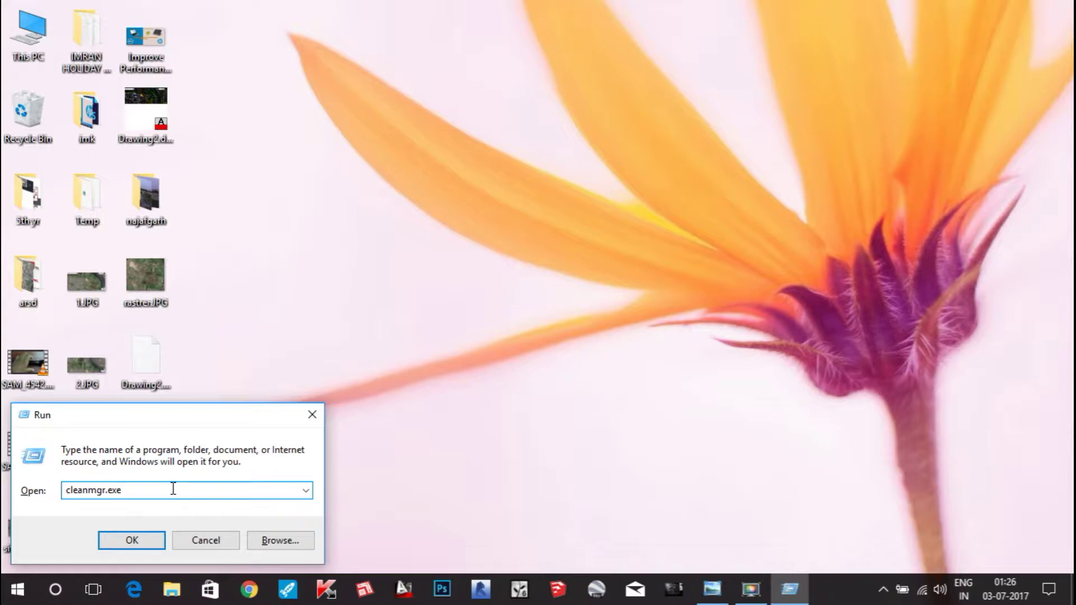
Launch Disk Cleanup and choose Windows (C:) as the drive to clean.
{"action": "left_click", "coordinate": [131, 540]}
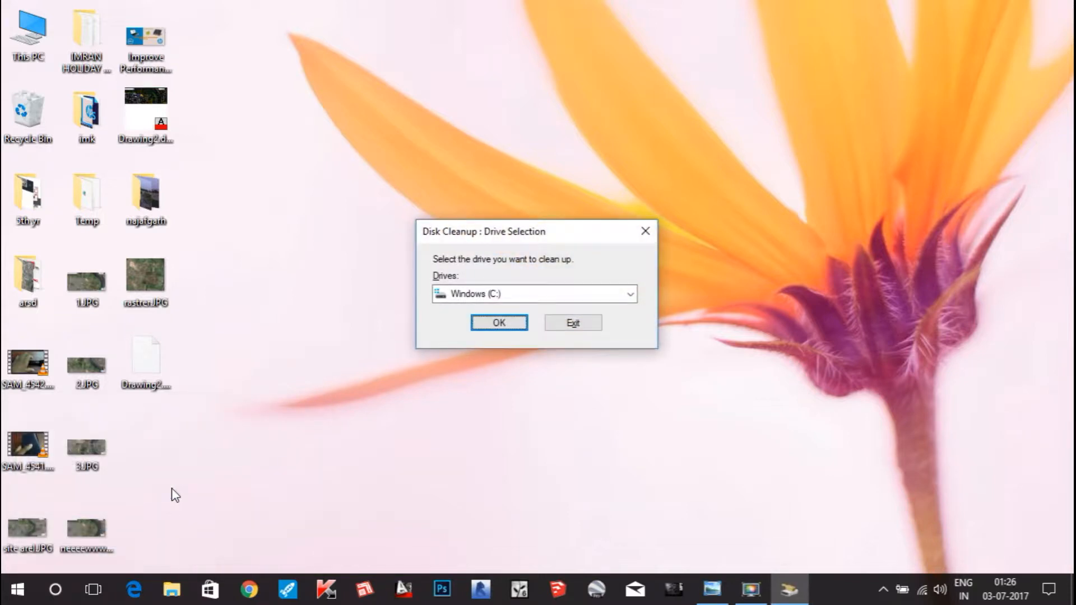
{"action": "mouse_move", "coordinate": [610, 283]}
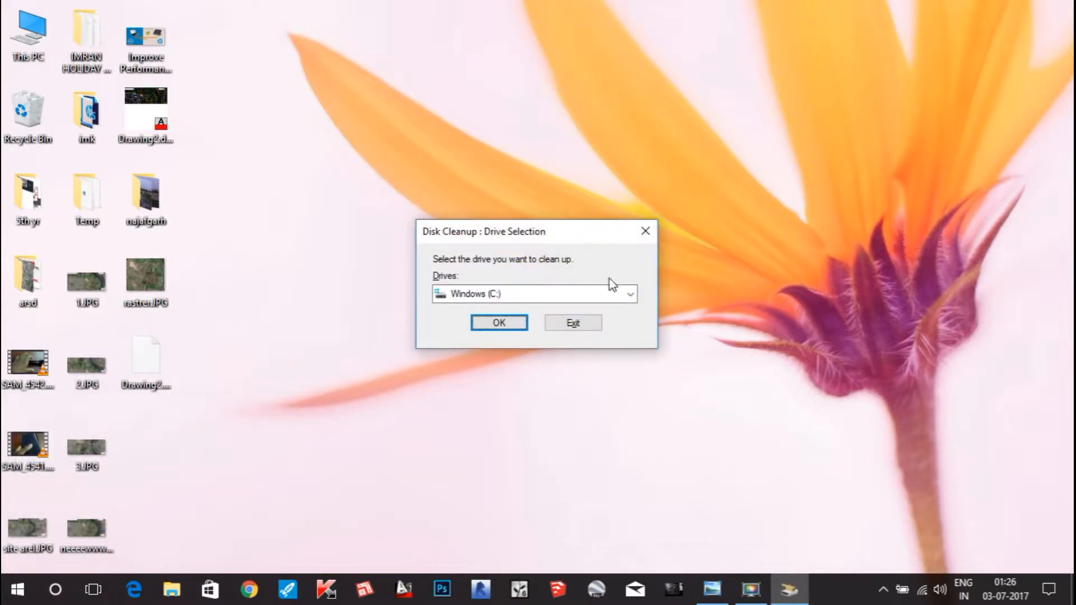
{"action": "left_click", "coordinate": [628, 294]}
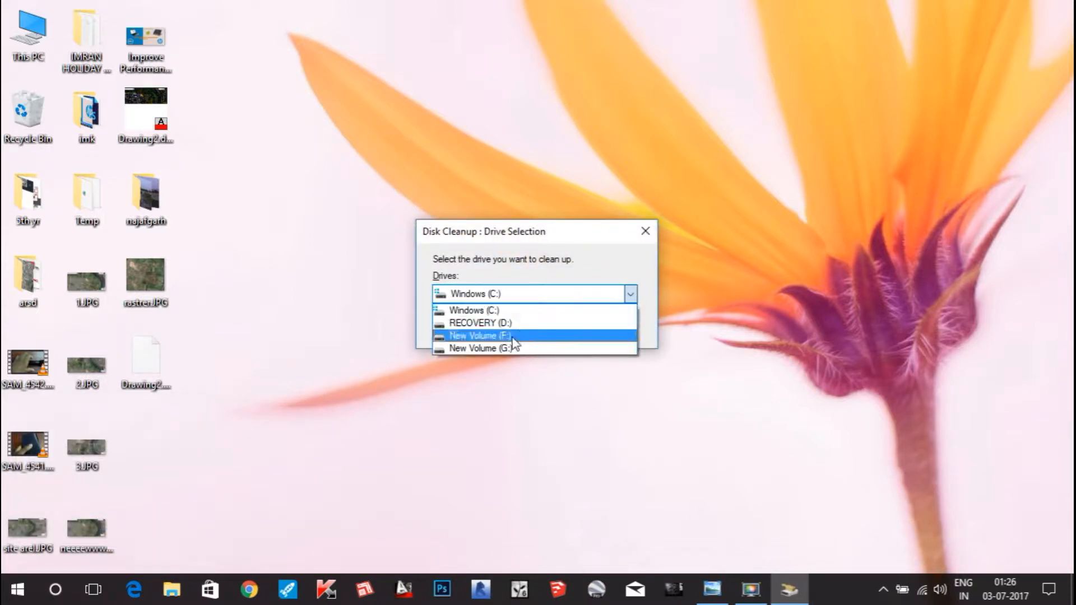
{"action": "mouse_move", "coordinate": [530, 310]}
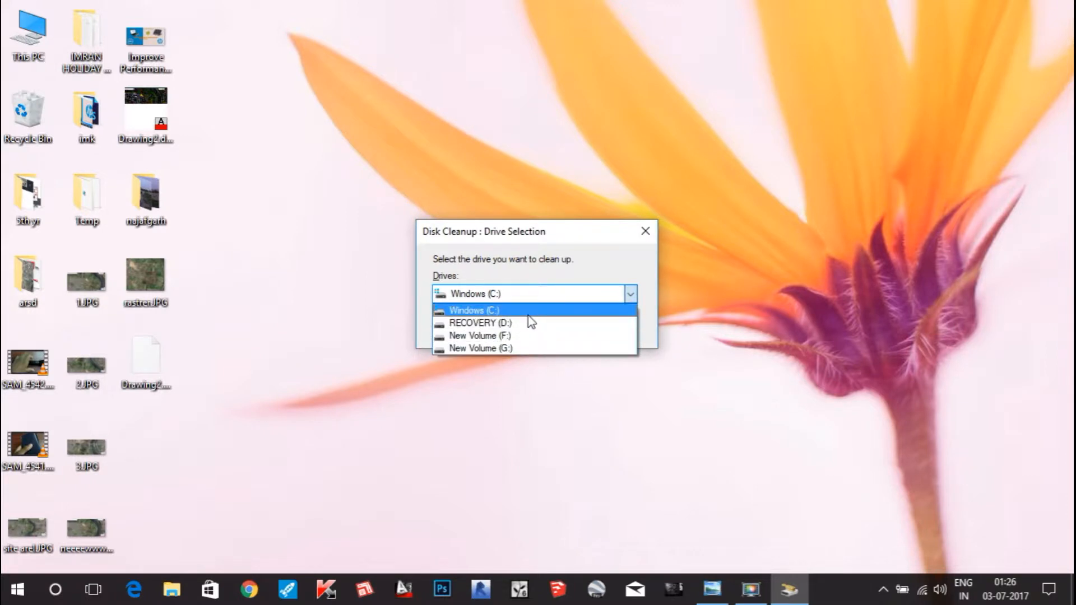
{"action": "mouse_move", "coordinate": [515, 314]}
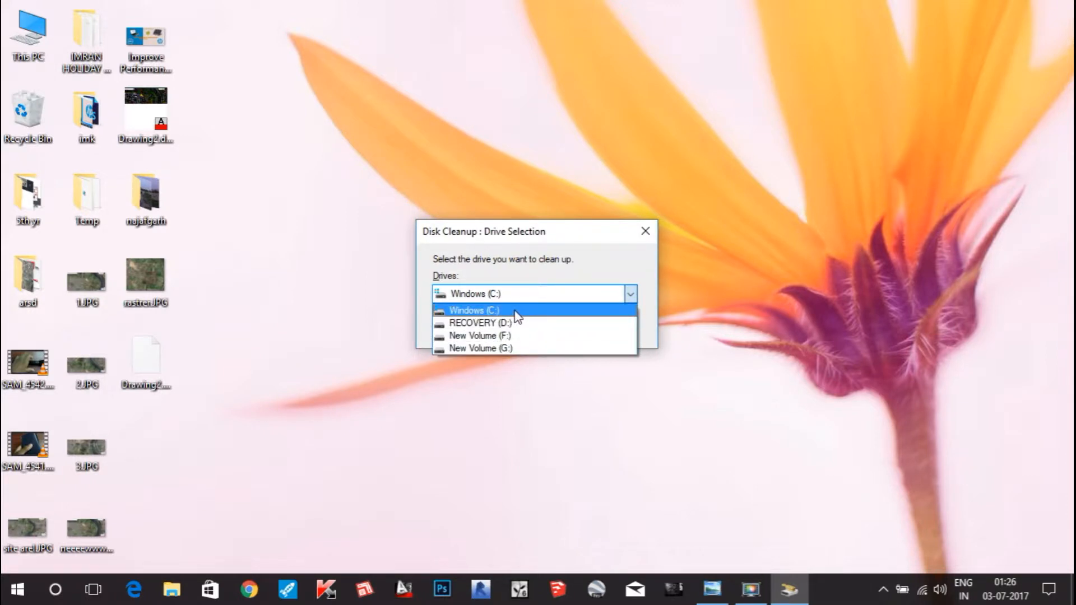
{"action": "left_click", "coordinate": [473, 310]}
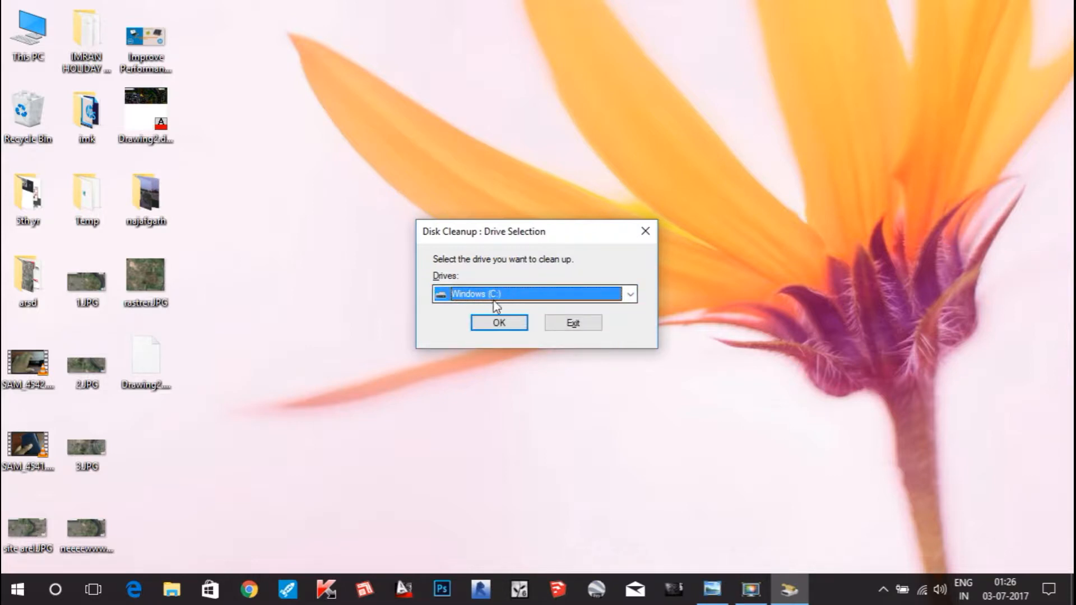
{"action": "mouse_move", "coordinate": [530, 299]}
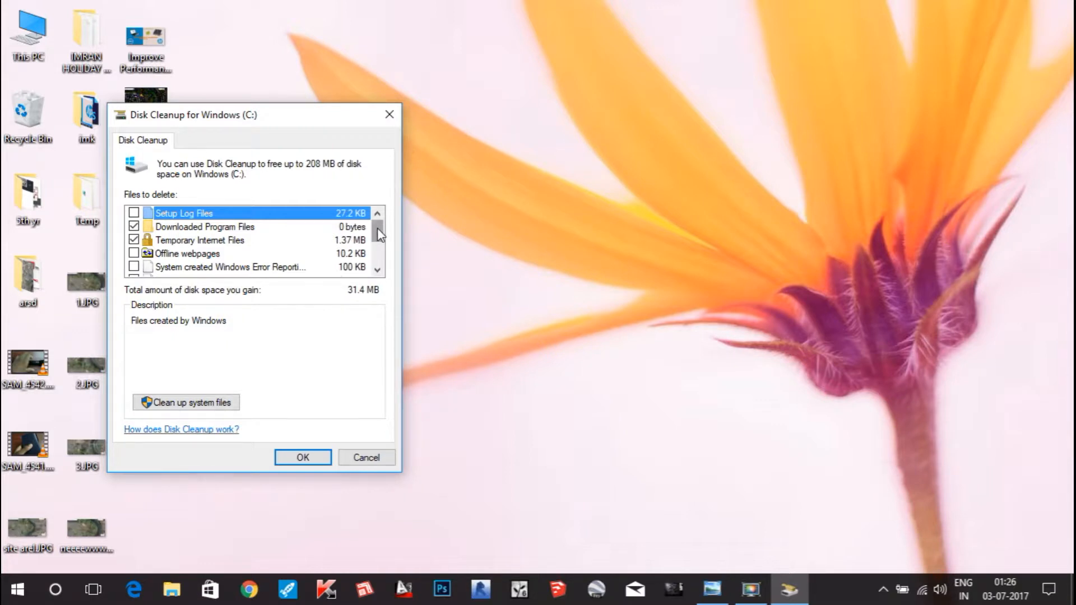
{"action": "mouse_move", "coordinate": [365, 304]}
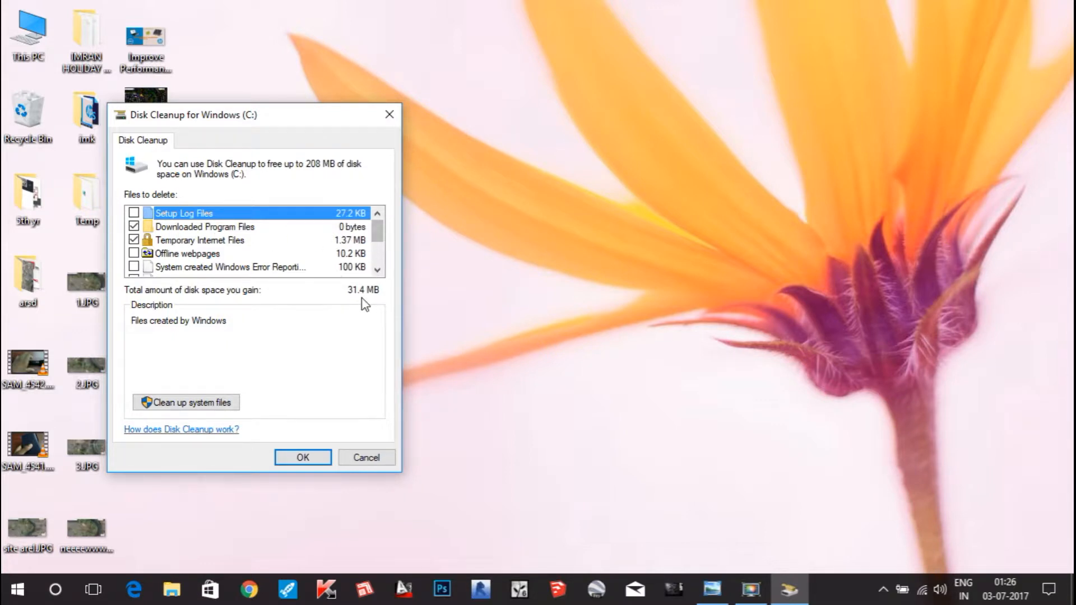
{"action": "mouse_move", "coordinate": [381, 236]}
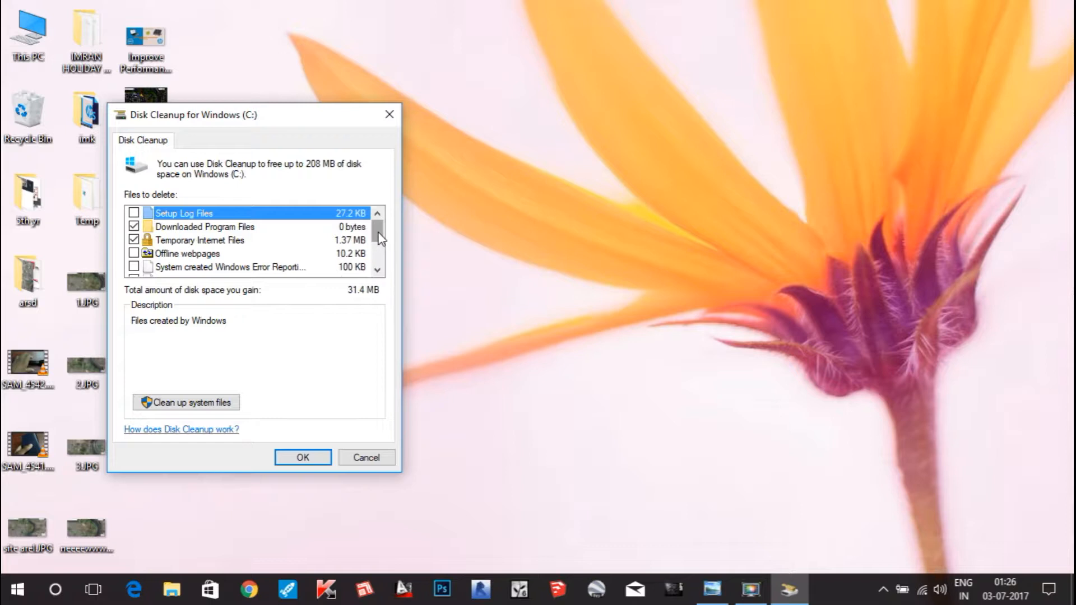
Tick Temporary files, Recycle Bin and Setup Log Files so every category (about 208 MB) is marked.
{"action": "scroll", "scroll_direction": "down", "scroll_amount": 3}
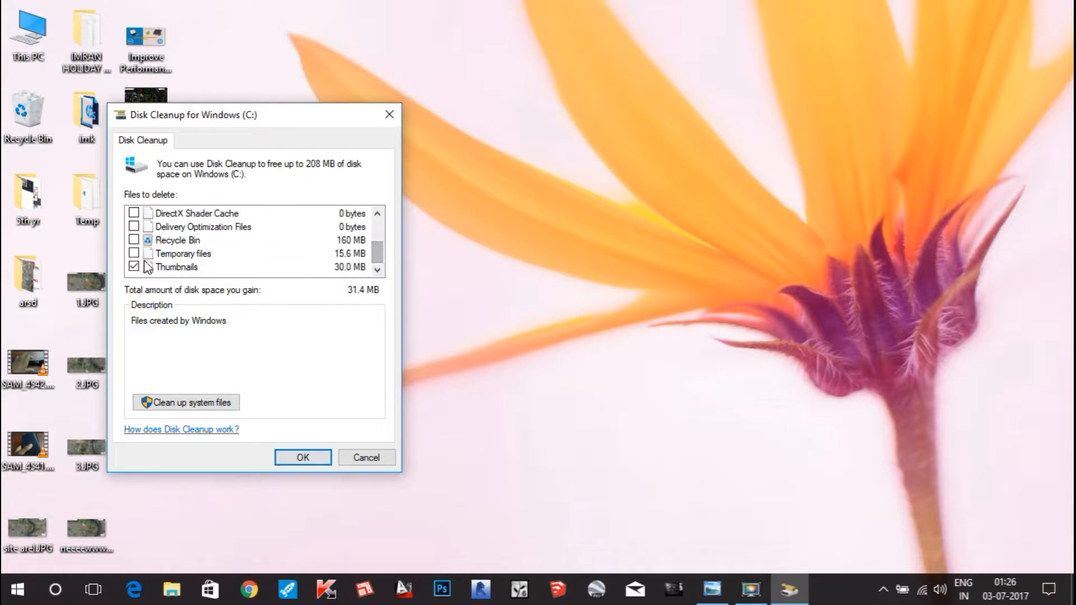
{"action": "left_click", "coordinate": [135, 253]}
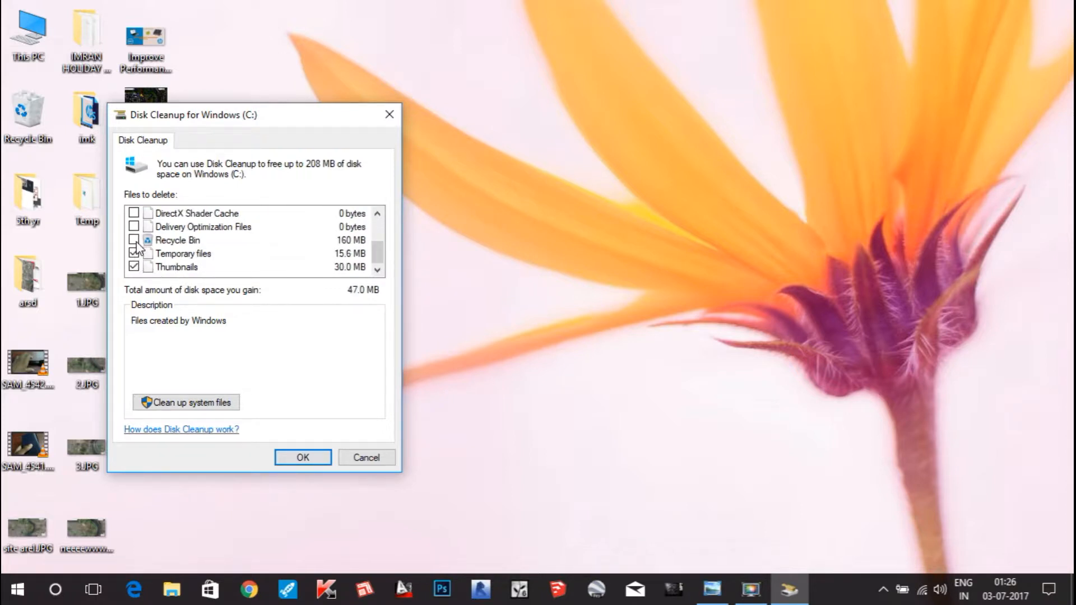
{"action": "left_click", "coordinate": [134, 226]}
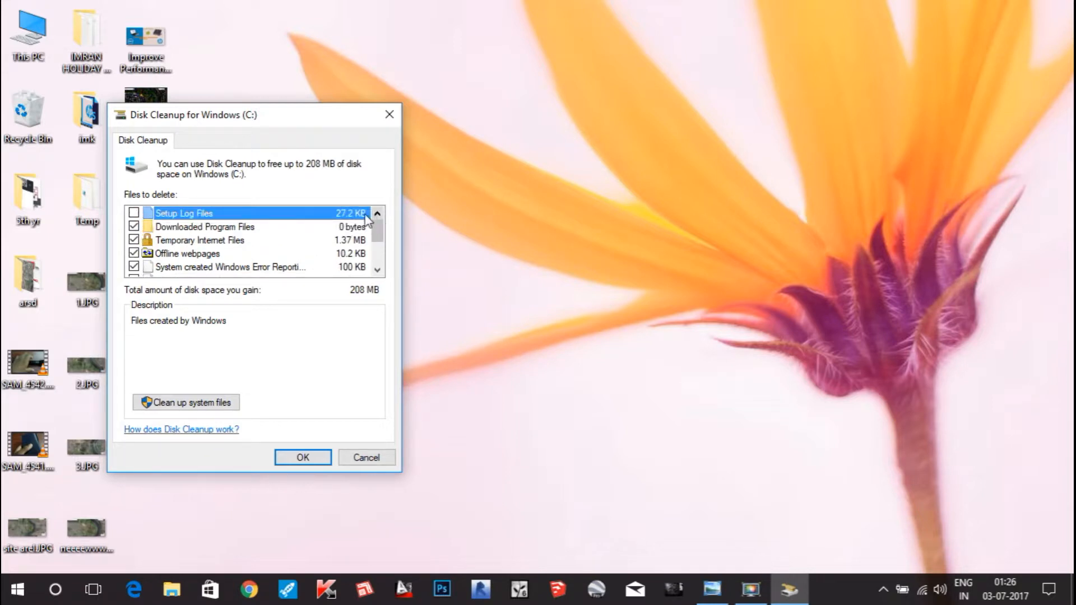
{"action": "left_click", "coordinate": [134, 212]}
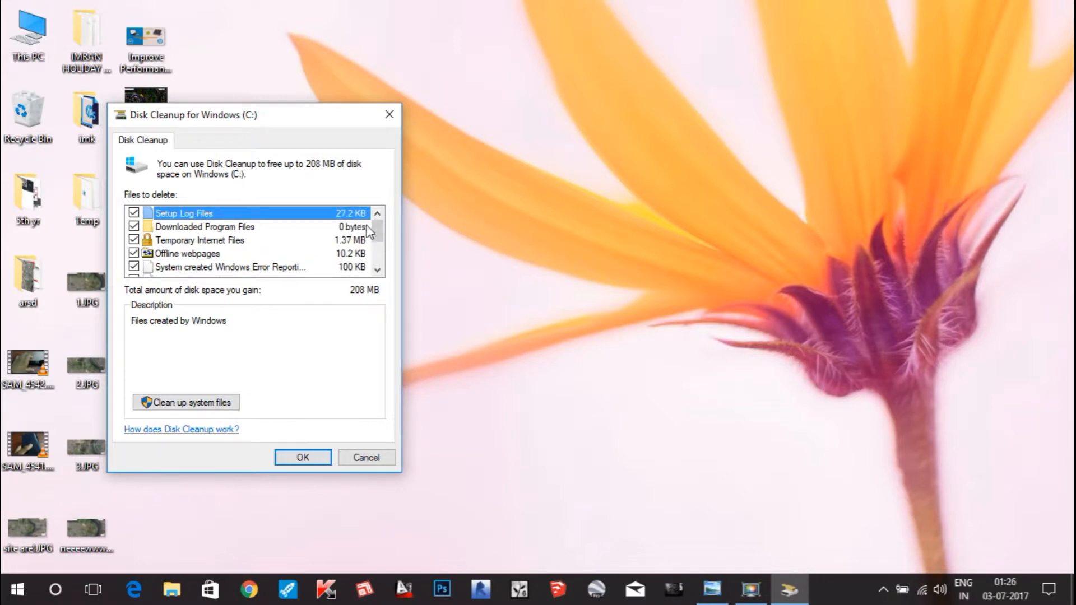
{"action": "mouse_move", "coordinate": [223, 407]}
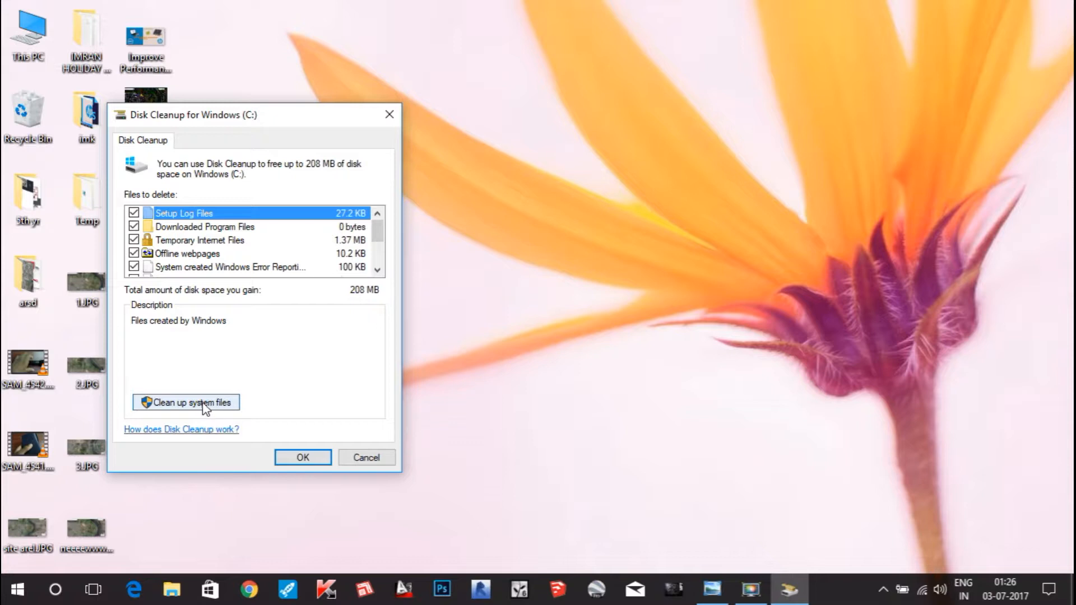
{"action": "mouse_move", "coordinate": [227, 418]}
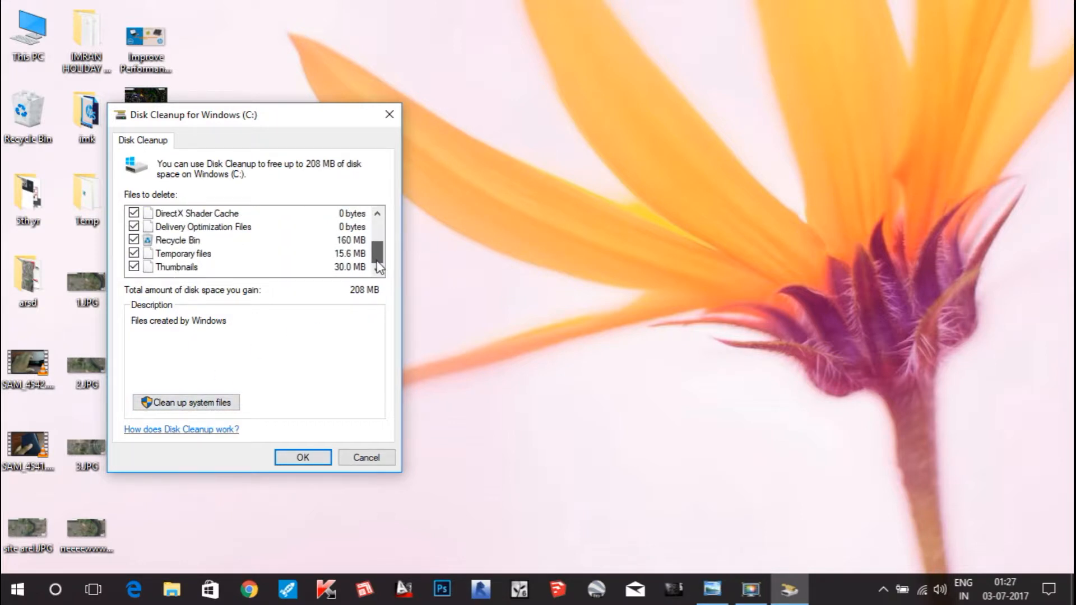
Permanently delete the chosen file categories from Windows (C:) and confirm.
{"action": "left_click", "coordinate": [301, 457]}
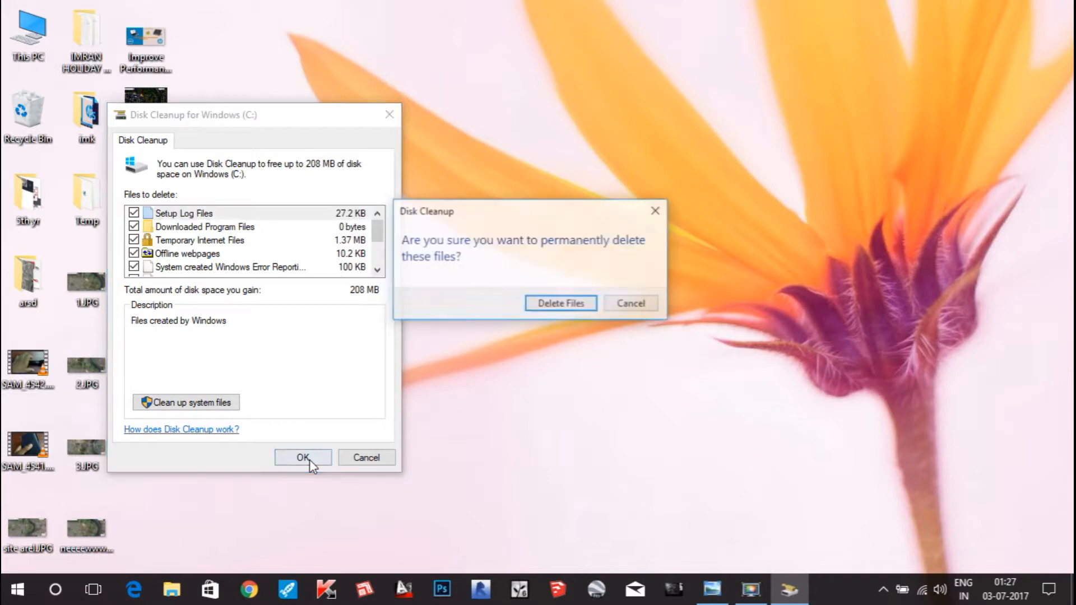
{"action": "left_click", "coordinate": [561, 302]}
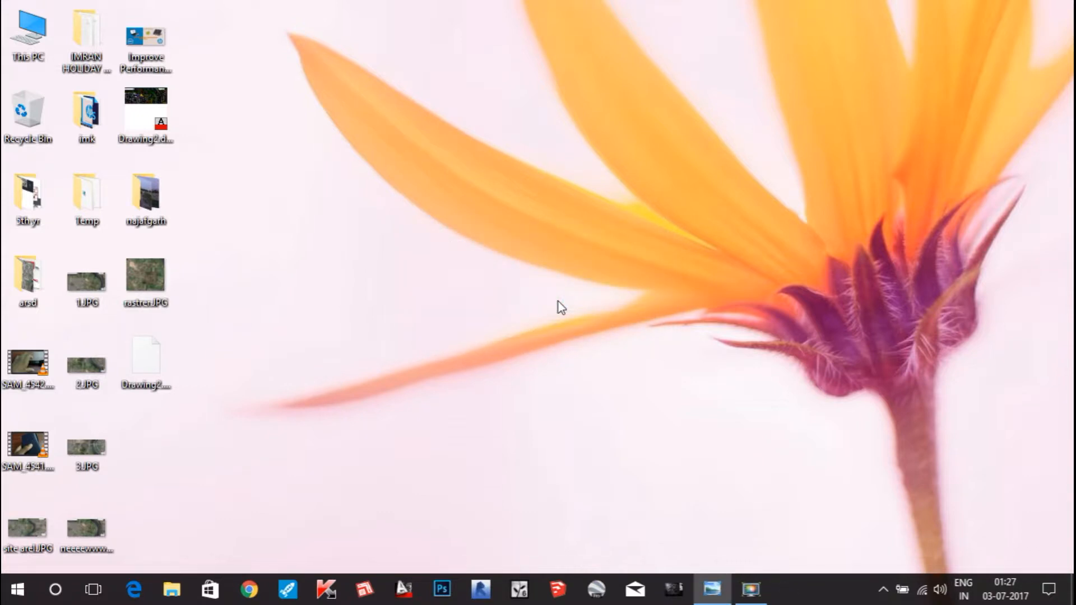
{"action": "mouse_move", "coordinate": [647, 282]}
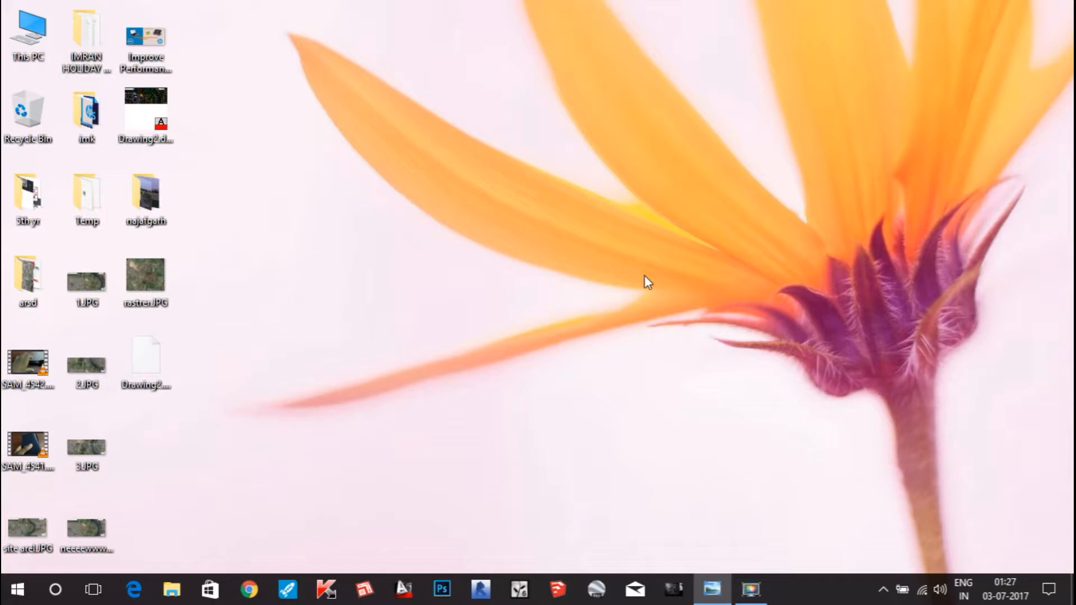
{"action": "mouse_move", "coordinate": [26, 576]}
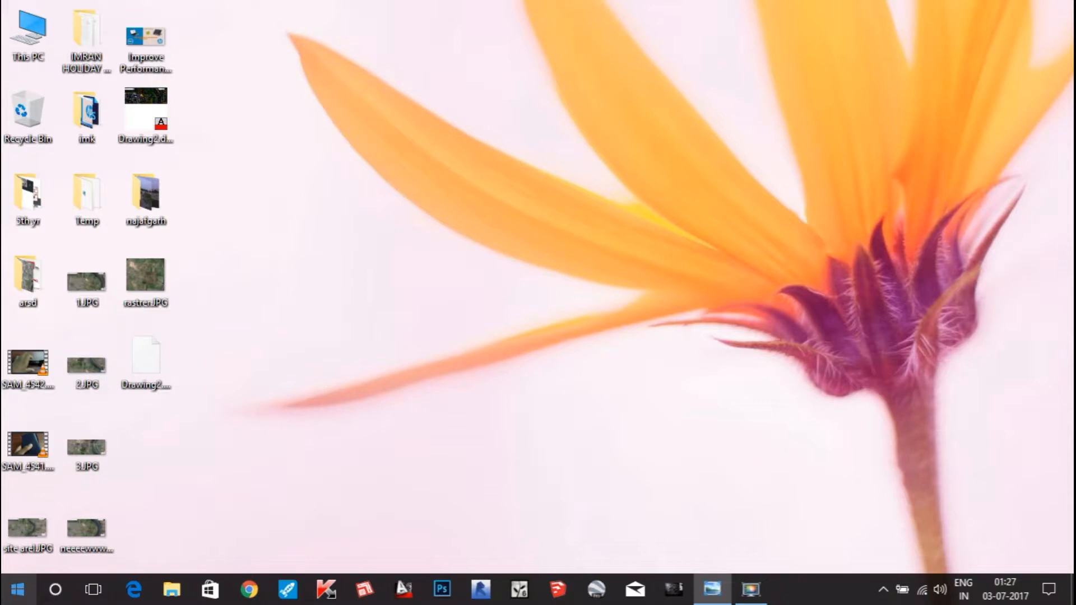
Show the Start menu and scroll down through its tiles and back to the top.
{"action": "left_click", "coordinate": [17, 588]}
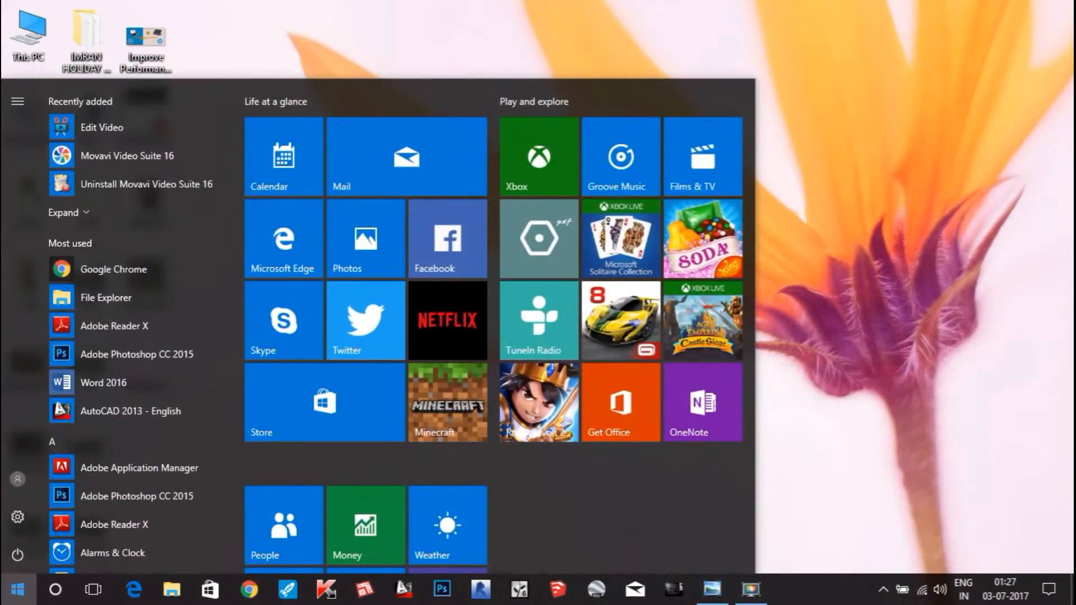
{"action": "mouse_move", "coordinate": [517, 346]}
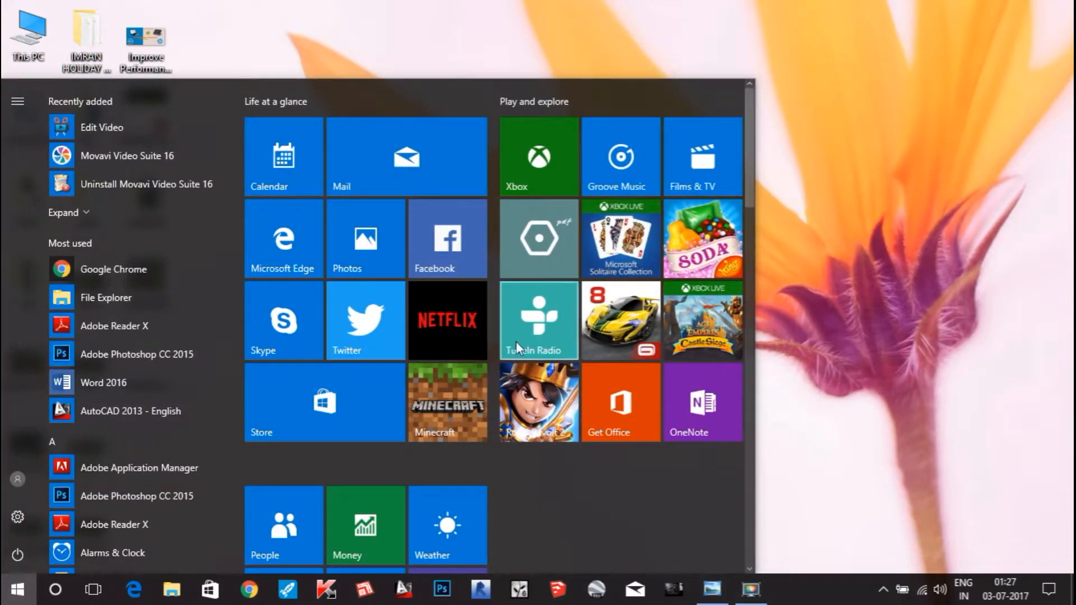
{"action": "mouse_move", "coordinate": [756, 251]}
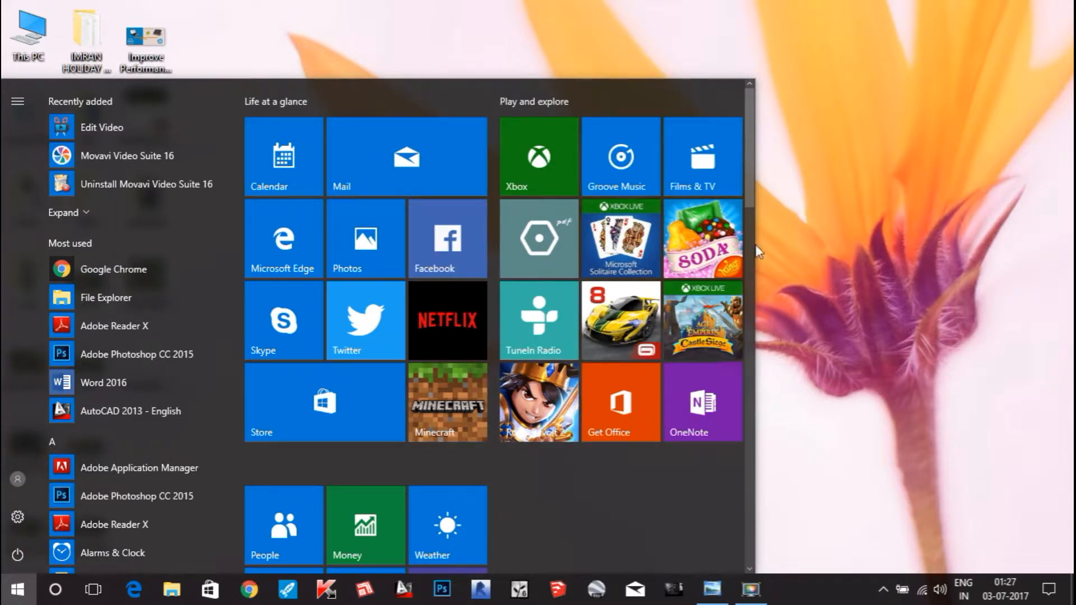
{"action": "mouse_move", "coordinate": [747, 211]}
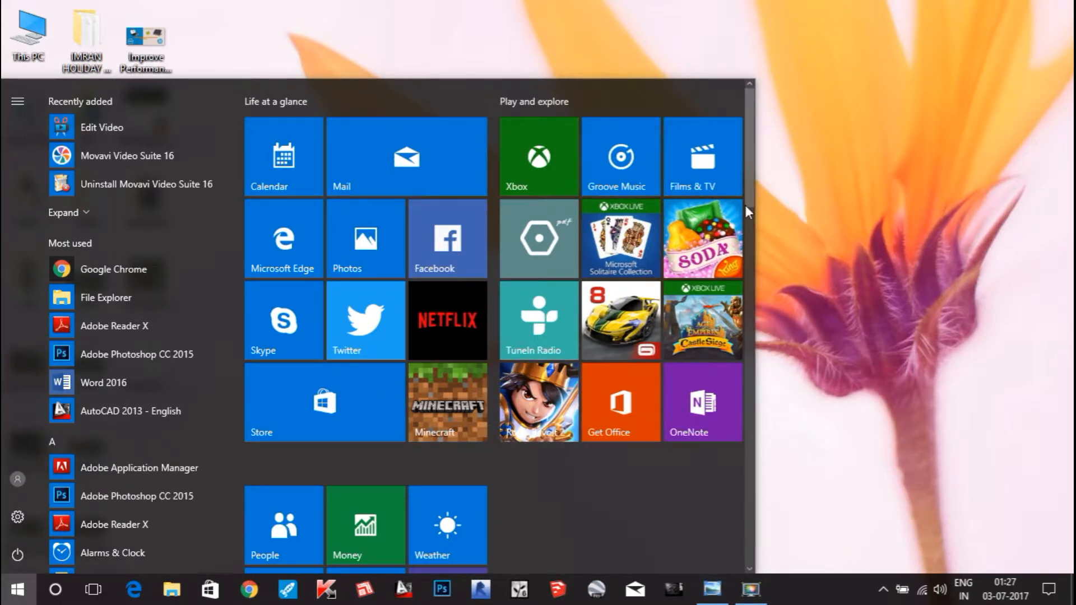
{"action": "scroll", "scroll_direction": "down", "scroll_amount": 3}
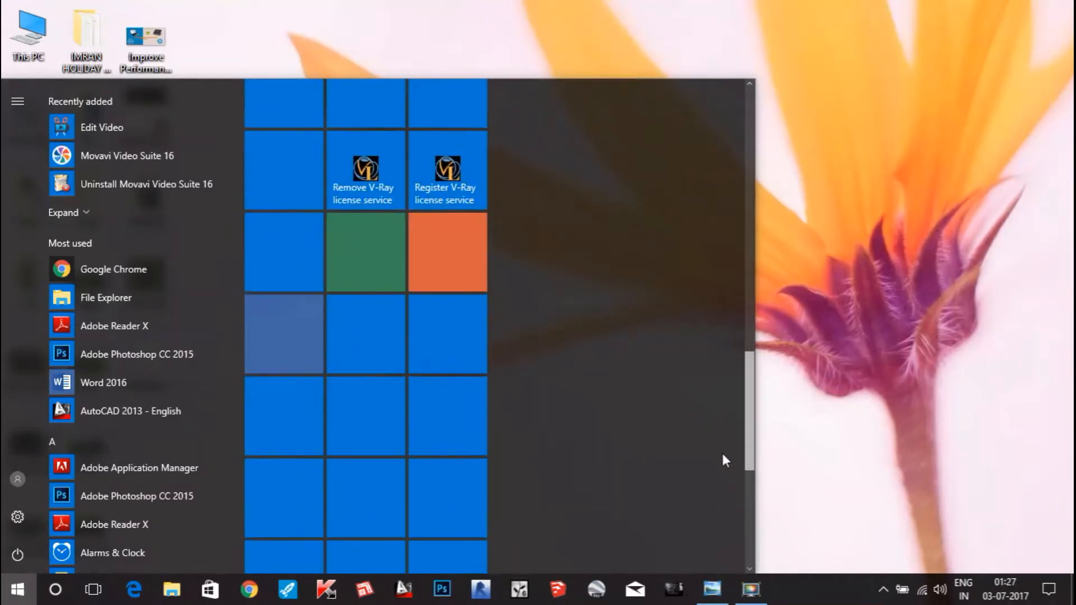
{"action": "scroll", "scroll_direction": "up", "scroll_amount": 3}
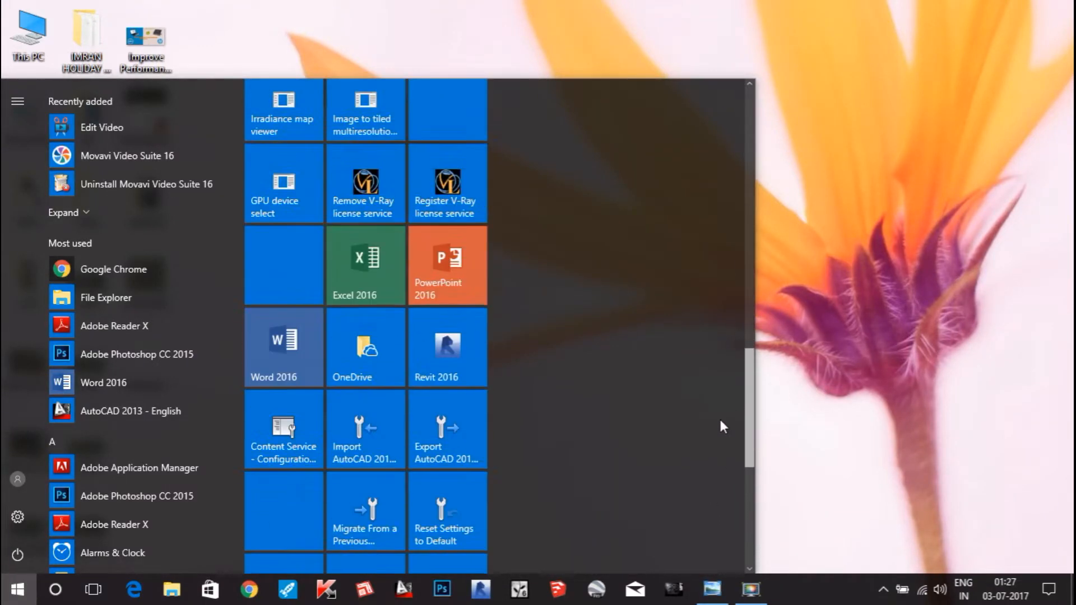
{"action": "scroll", "scroll_direction": "up", "scroll_amount": 3}
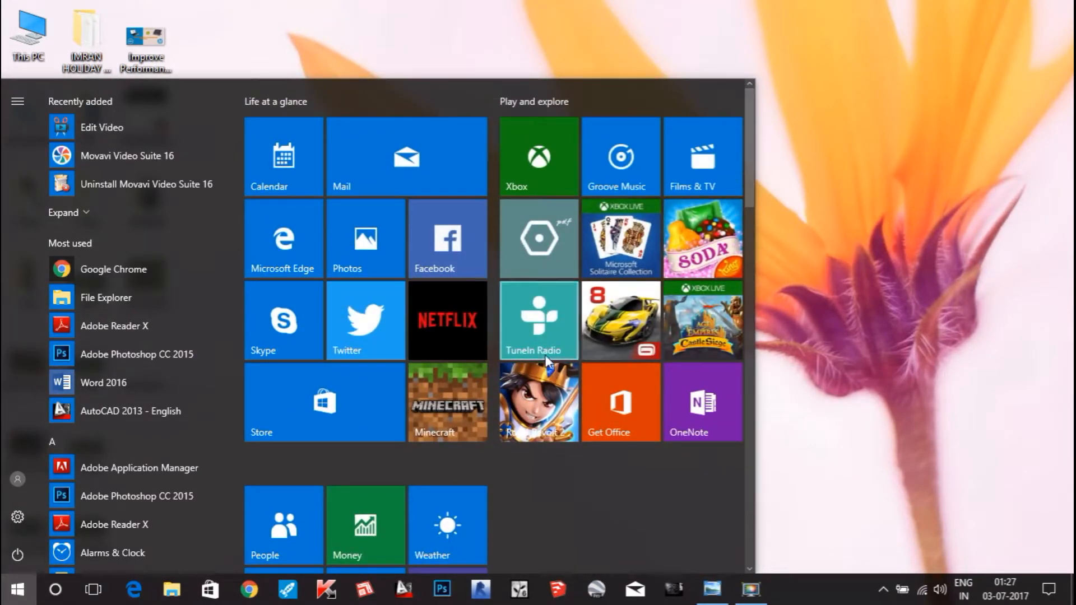
{"action": "mouse_move", "coordinate": [733, 546]}
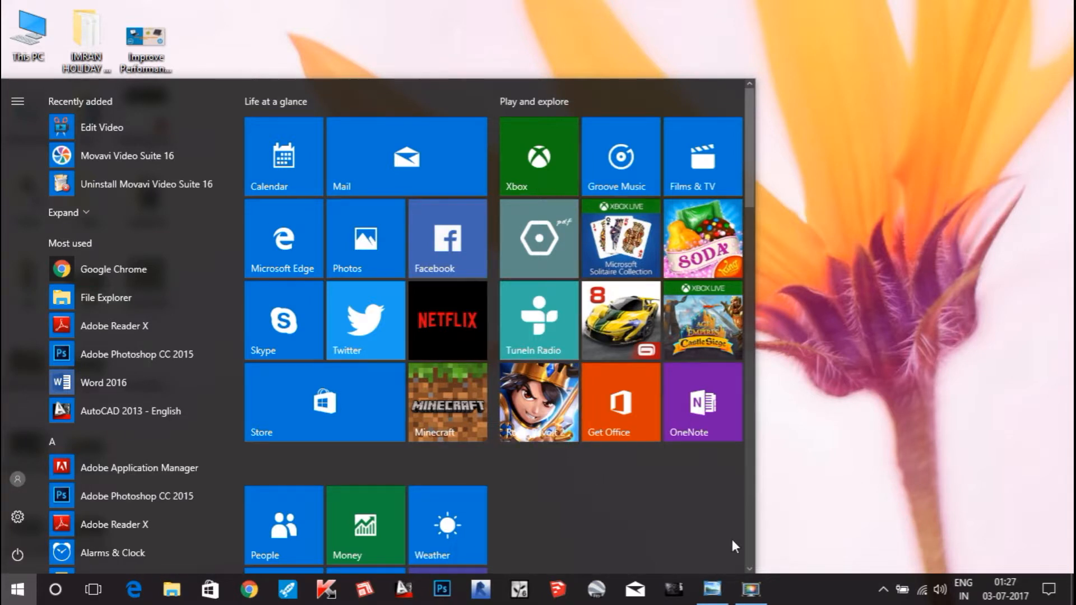
{"action": "mouse_move", "coordinate": [919, 590]}
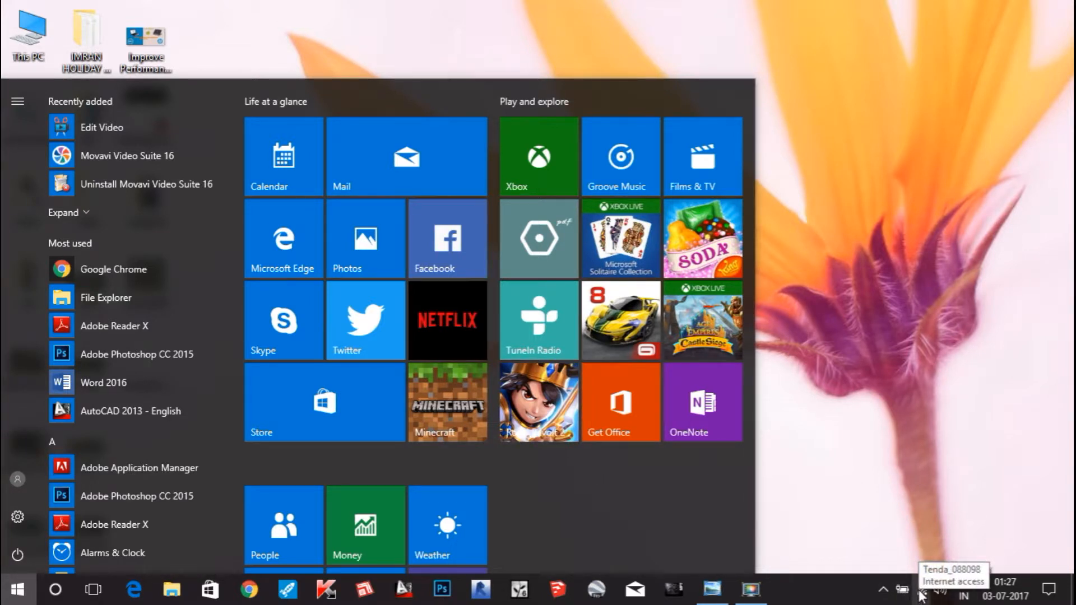
{"action": "mouse_move", "coordinate": [447, 411]}
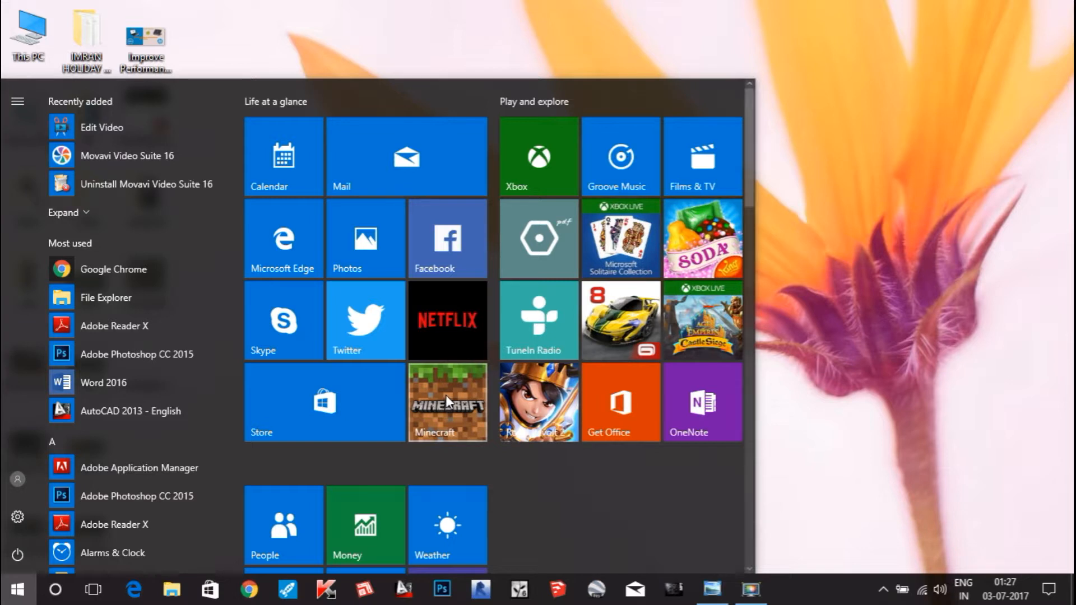
Turn off live tile updates for the Minecraft and hero game tiles.
{"action": "right_click", "coordinate": [447, 401]}
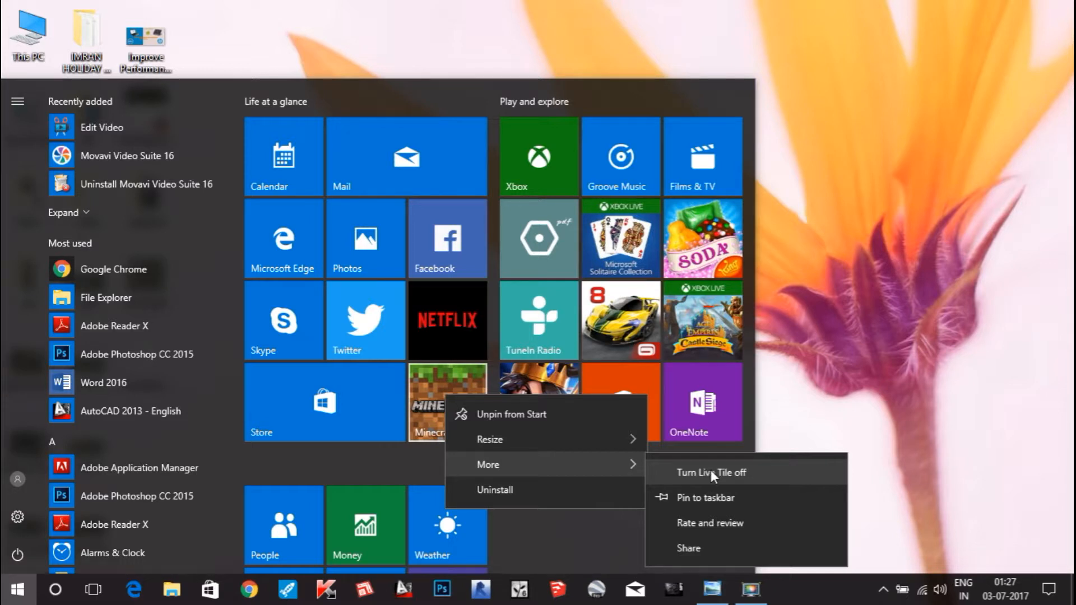
{"action": "left_click", "coordinate": [712, 472]}
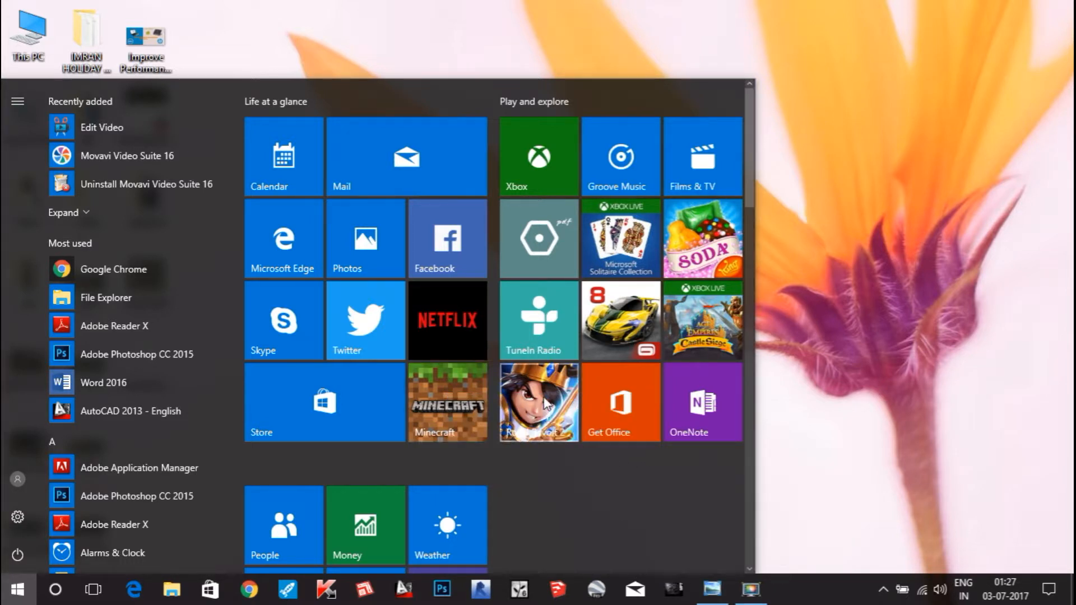
{"action": "right_click", "coordinate": [539, 402]}
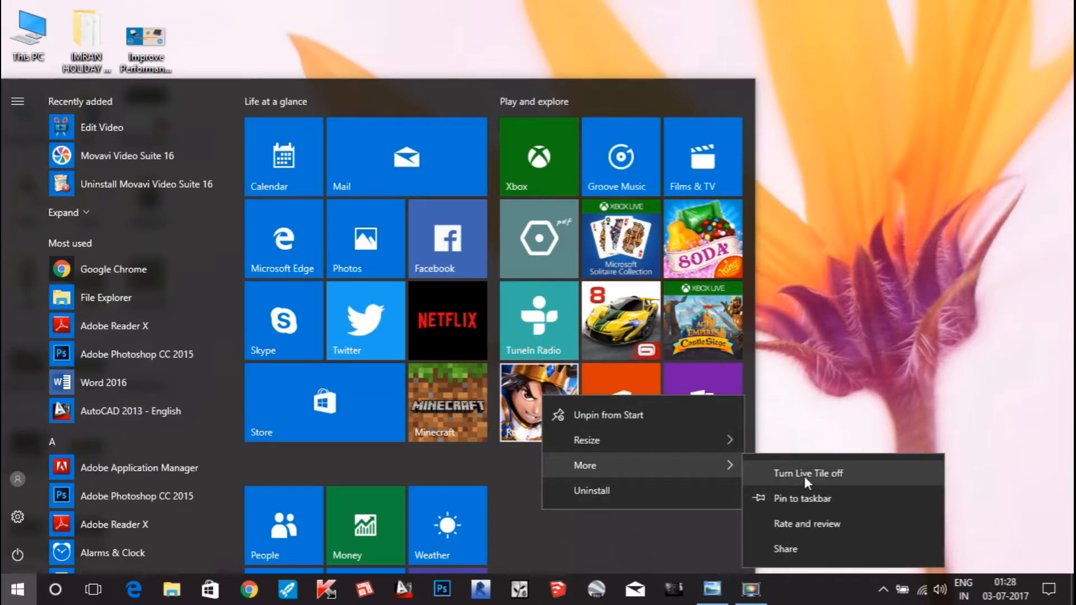
{"action": "left_click", "coordinate": [808, 473]}
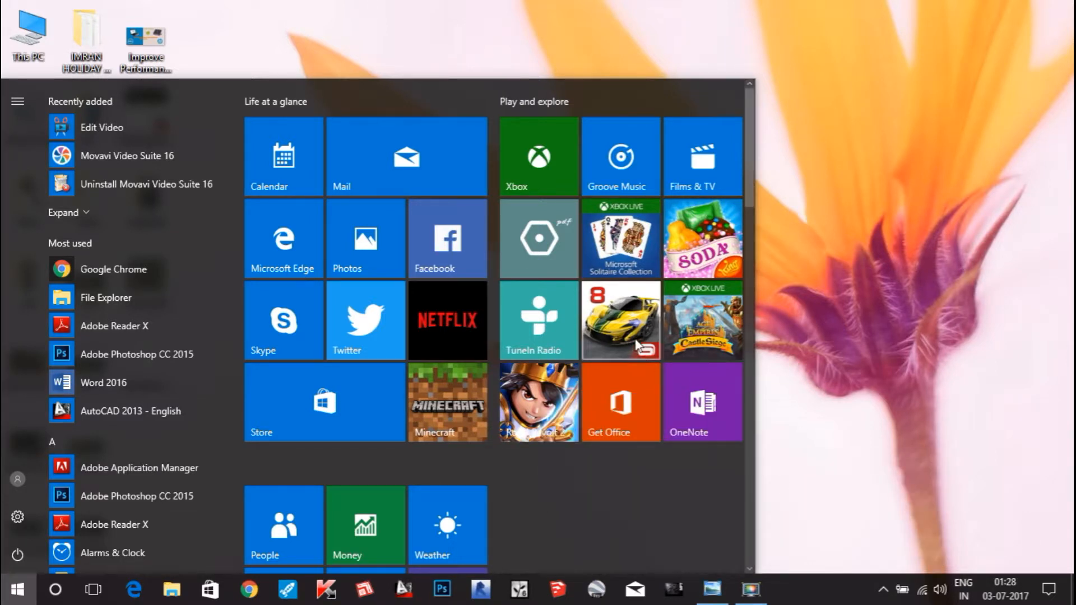
{"action": "mouse_move", "coordinate": [625, 333]}
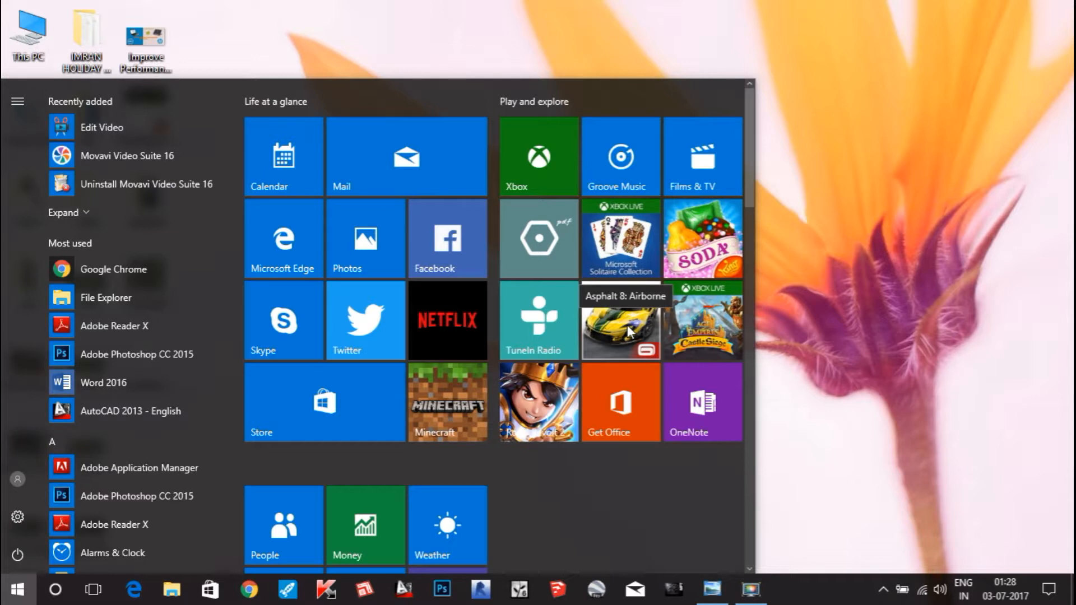
Turn off live tile updates for Asphalt 8: Airborne via More, returning to the desktop.
{"action": "right_click", "coordinate": [619, 320]}
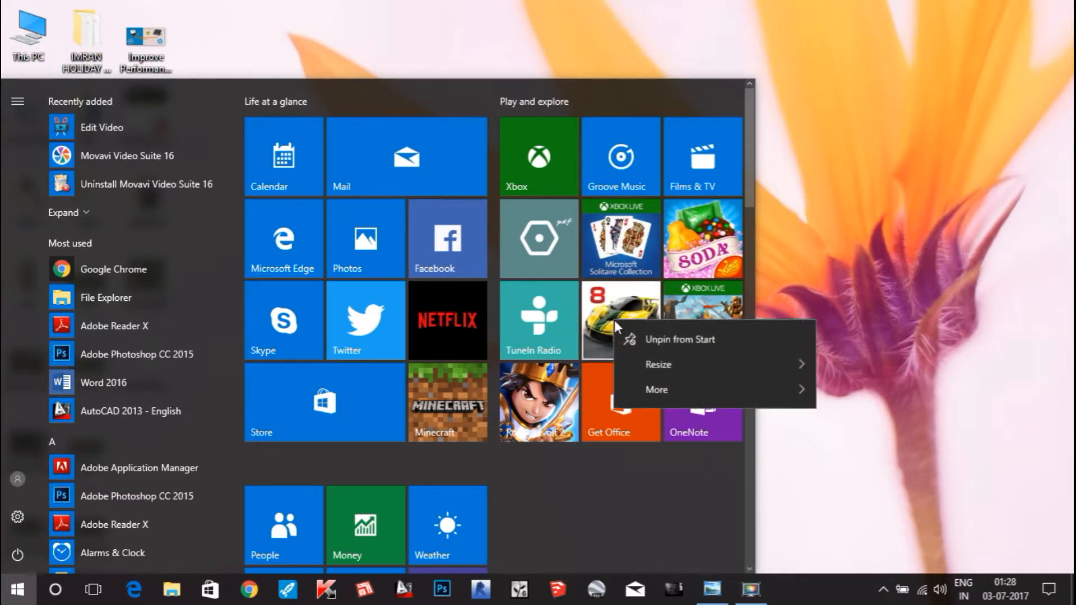
{"action": "left_click", "coordinate": [656, 389]}
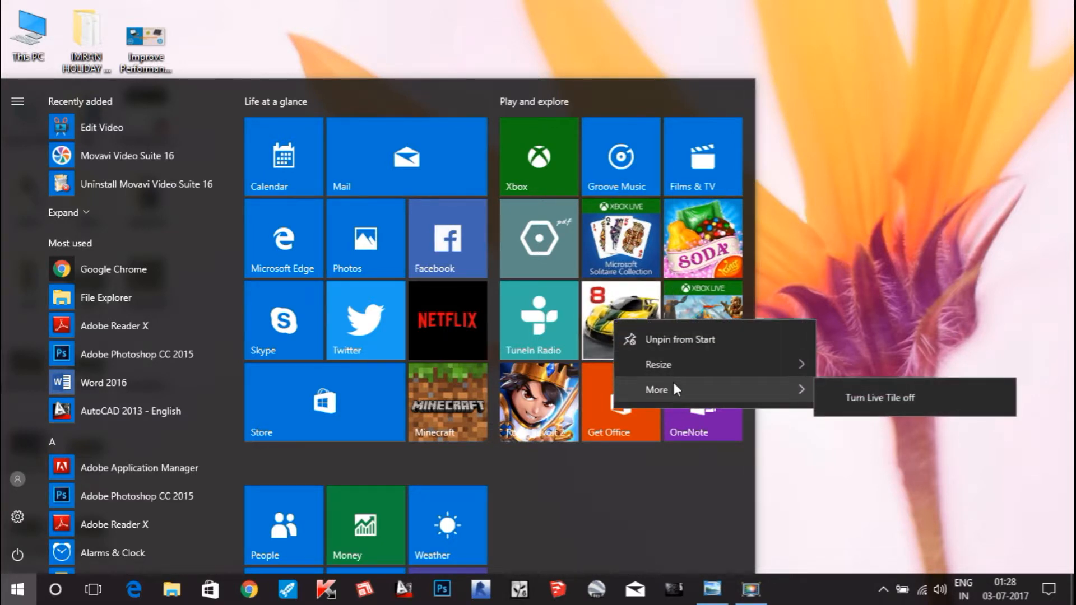
{"action": "mouse_move", "coordinate": [895, 404]}
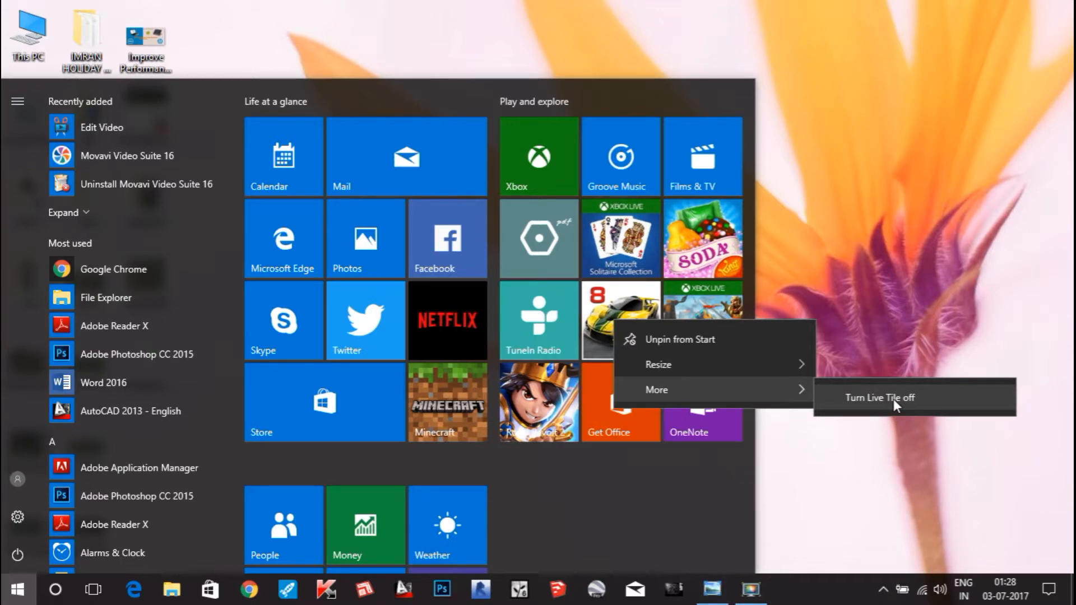
{"action": "left_click", "coordinate": [882, 397]}
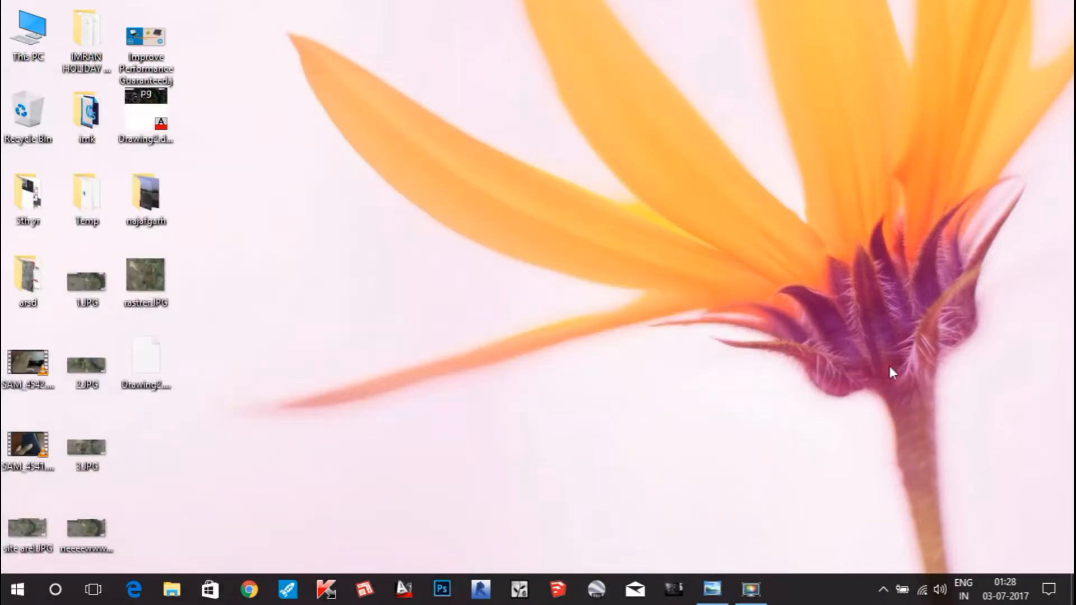
{"action": "mouse_move", "coordinate": [922, 588]}
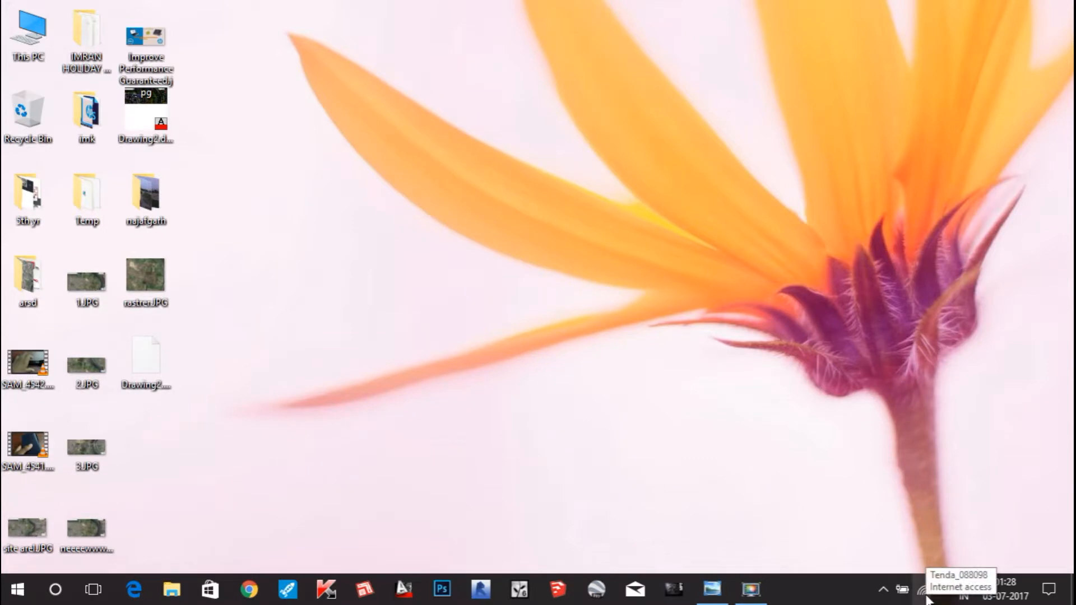
{"action": "mouse_move", "coordinate": [480, 333]}
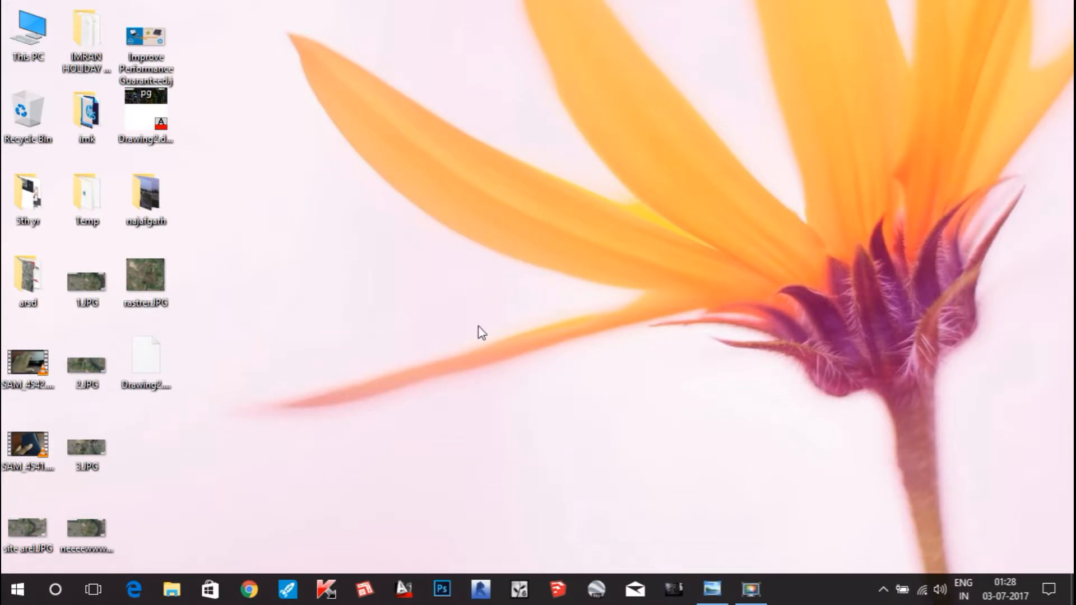
{"action": "mouse_move", "coordinate": [753, 360]}
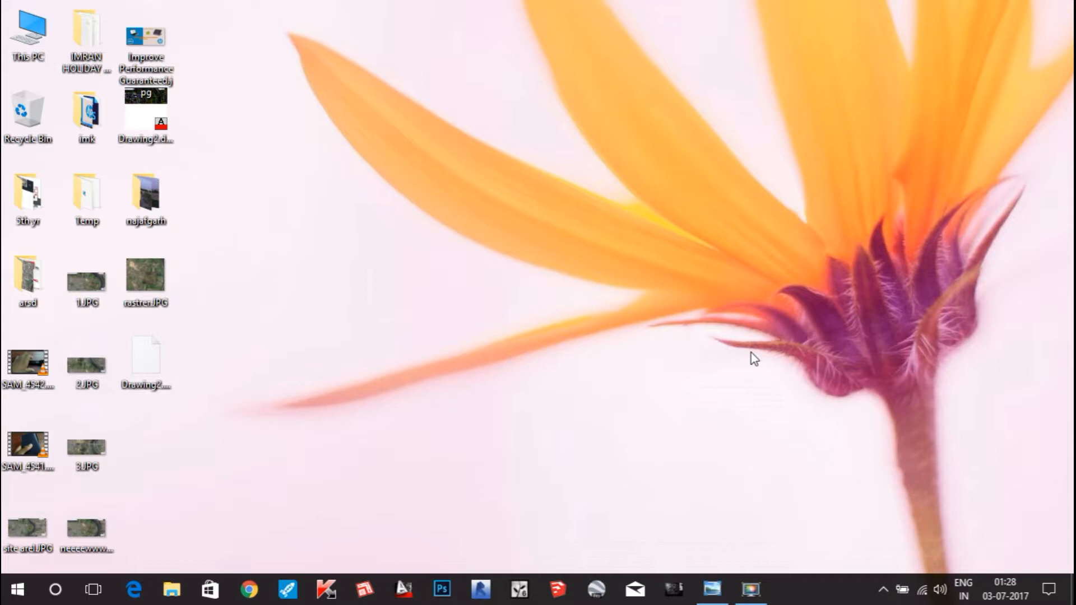
{"action": "right_click", "coordinate": [827, 588]}
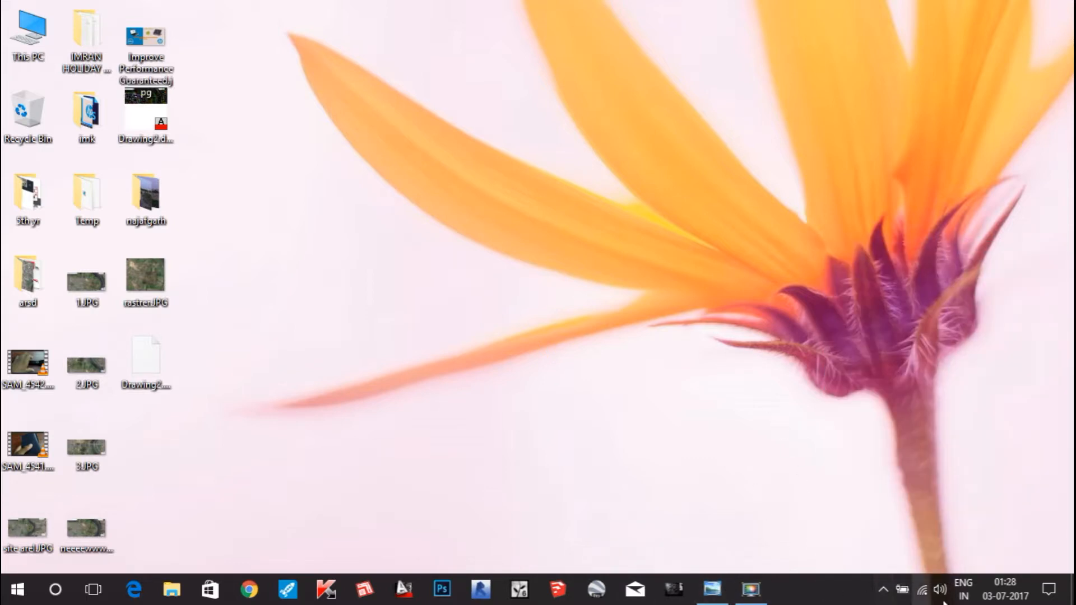
{"action": "mouse_move", "coordinate": [833, 595]}
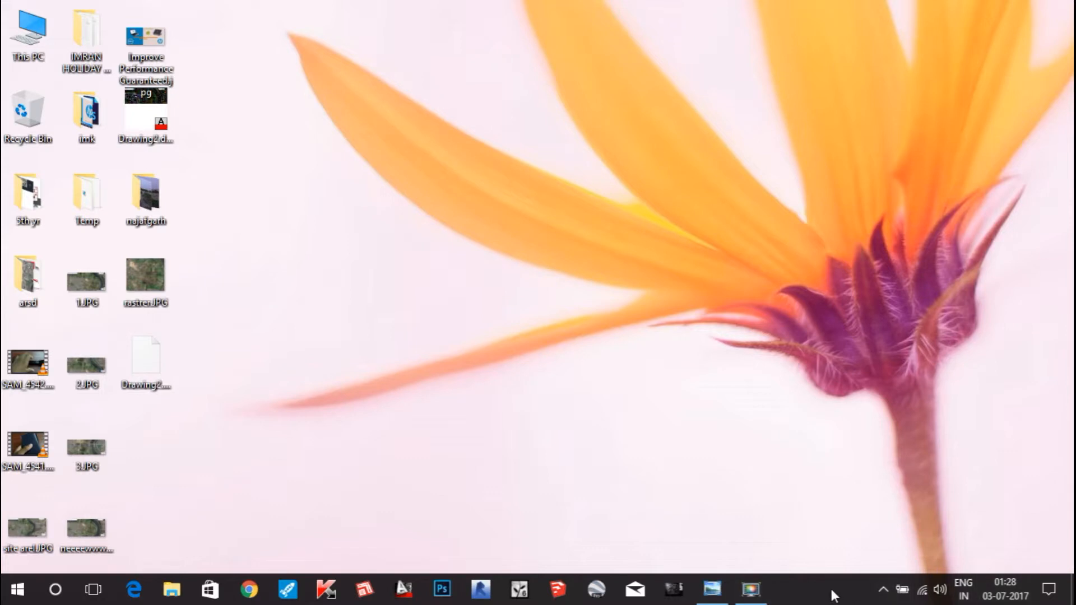
Launch Task Manager from the taskbar, maximize it and show the Startup list.
{"action": "right_click", "coordinate": [832, 588]}
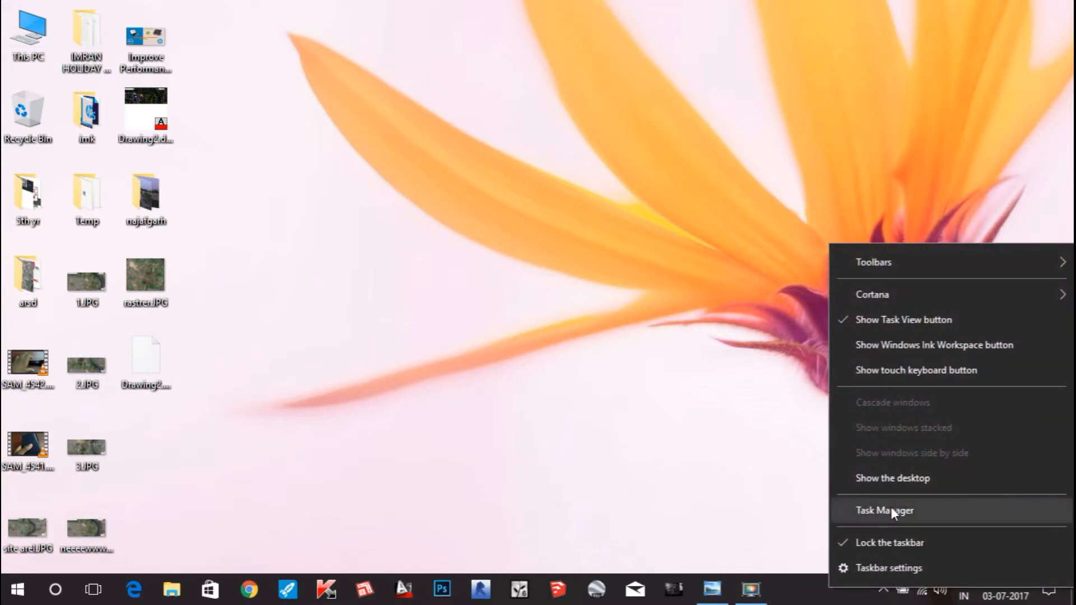
{"action": "left_click", "coordinate": [884, 509]}
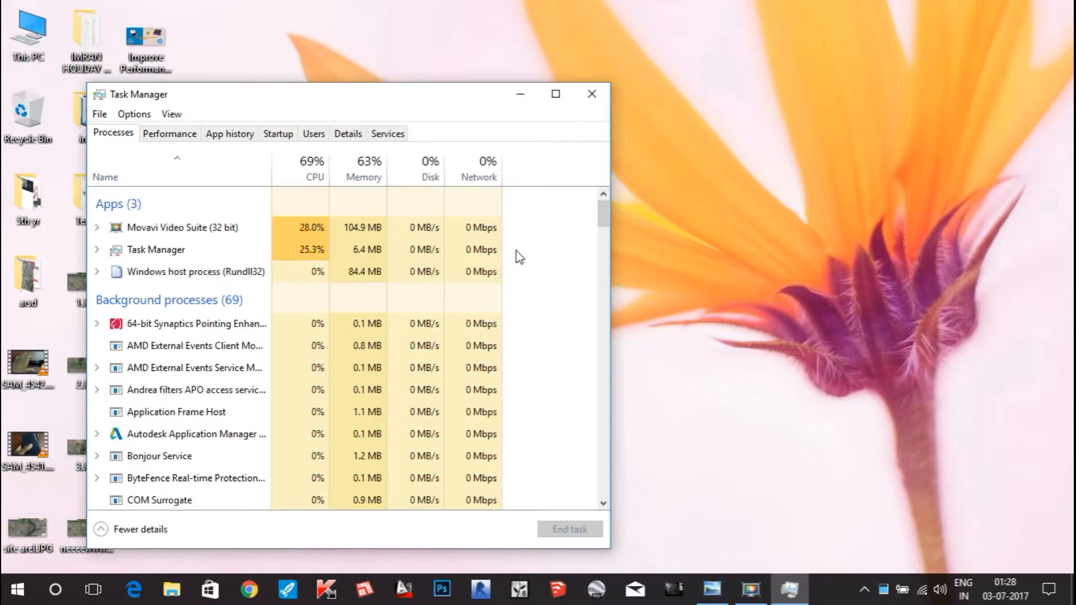
{"action": "left_click", "coordinate": [554, 94]}
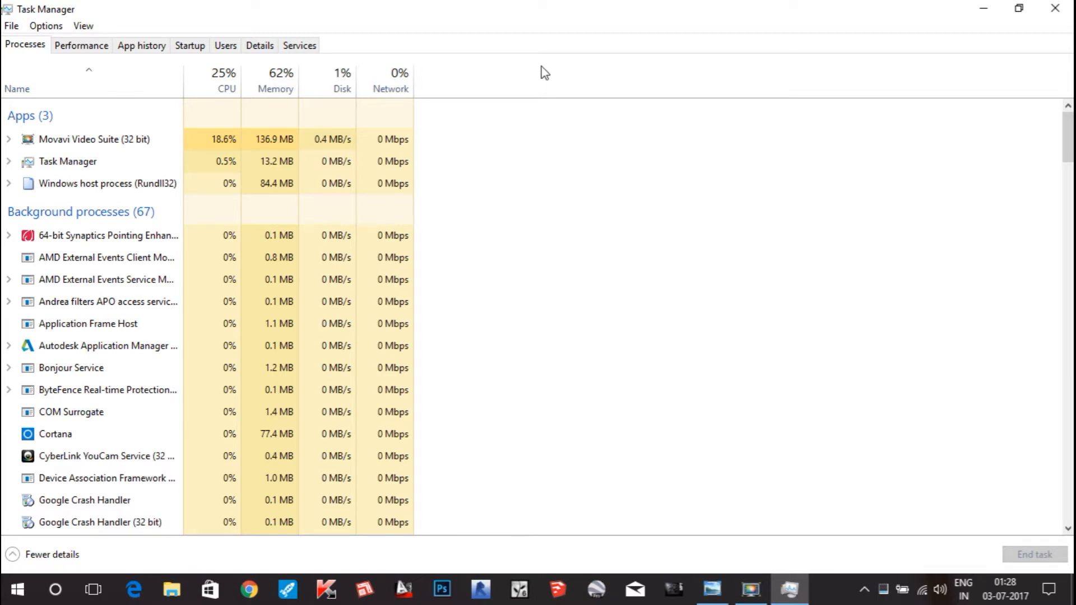
{"action": "left_click", "coordinate": [190, 44]}
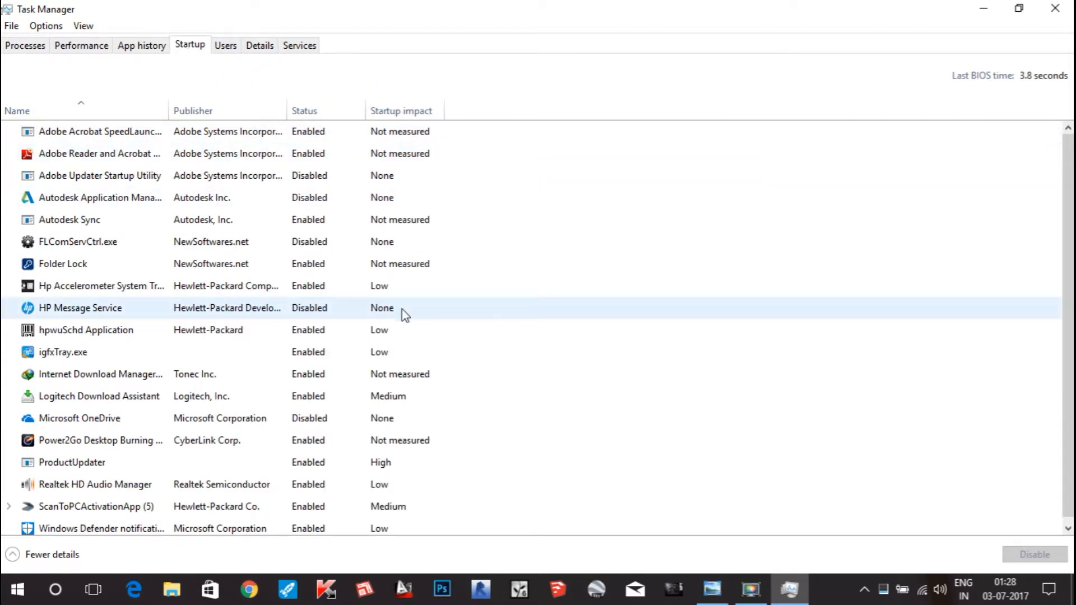
{"action": "mouse_move", "coordinate": [450, 323]}
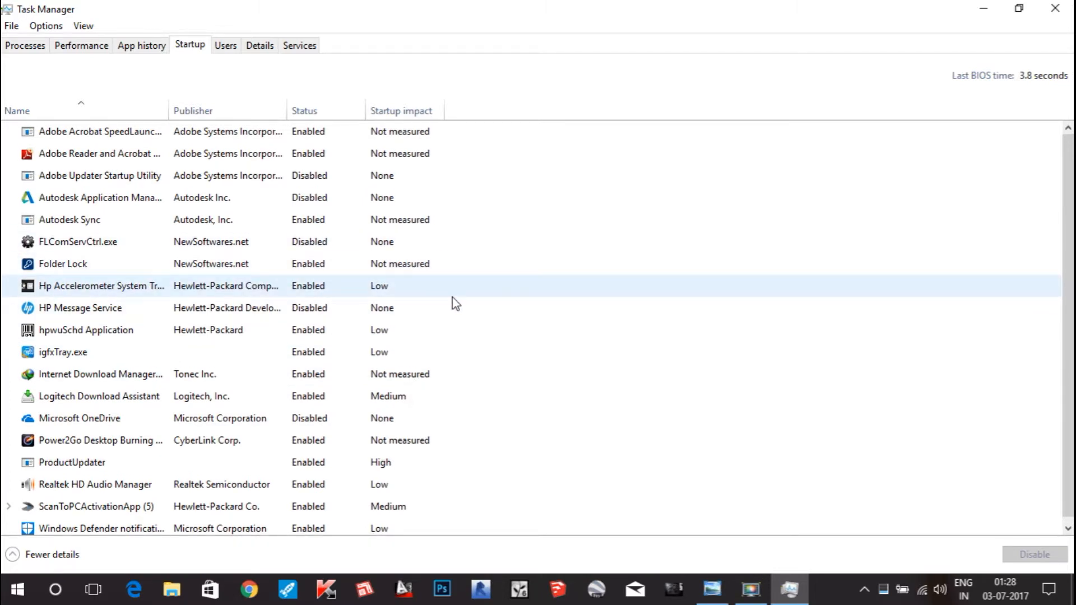
{"action": "mouse_move", "coordinate": [469, 285]}
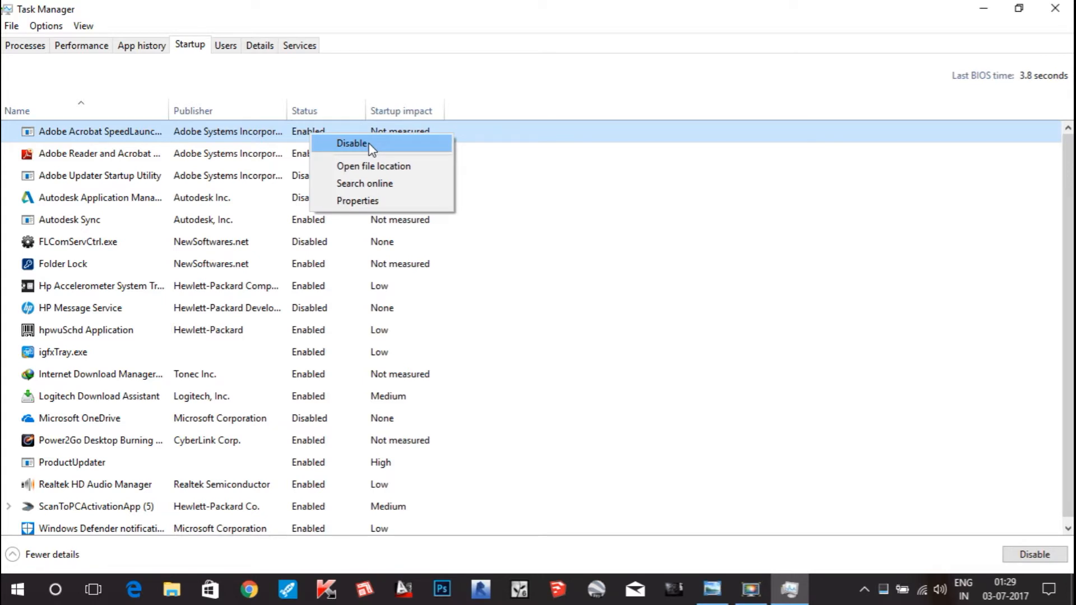
Disable the two Adobe Acrobat startup entries and select Folder Lock.
{"action": "left_click", "coordinate": [353, 143]}
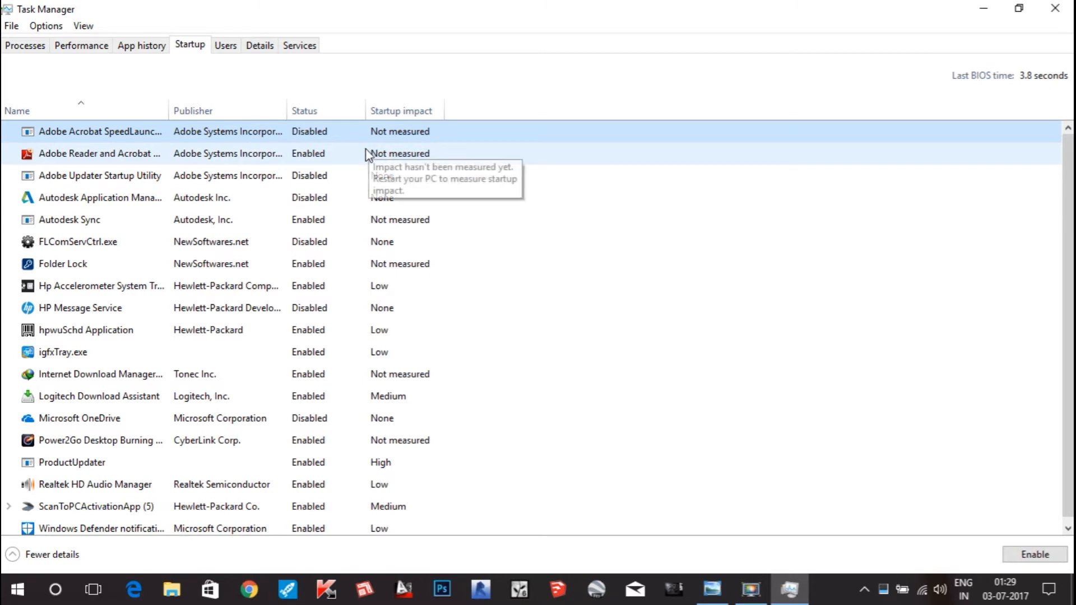
{"action": "mouse_move", "coordinate": [336, 160]}
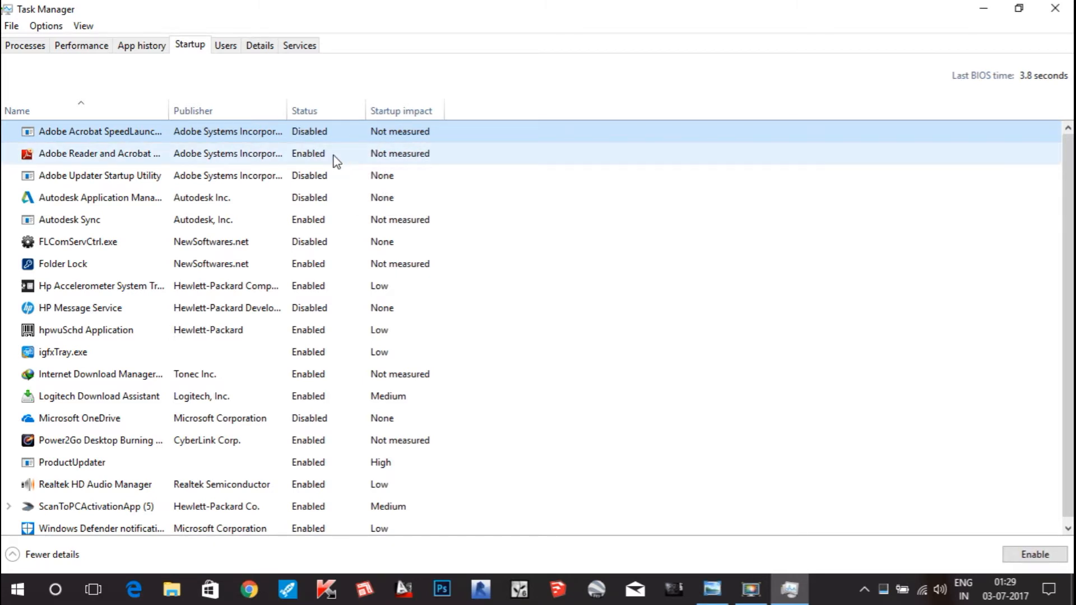
{"action": "left_click", "coordinate": [100, 154]}
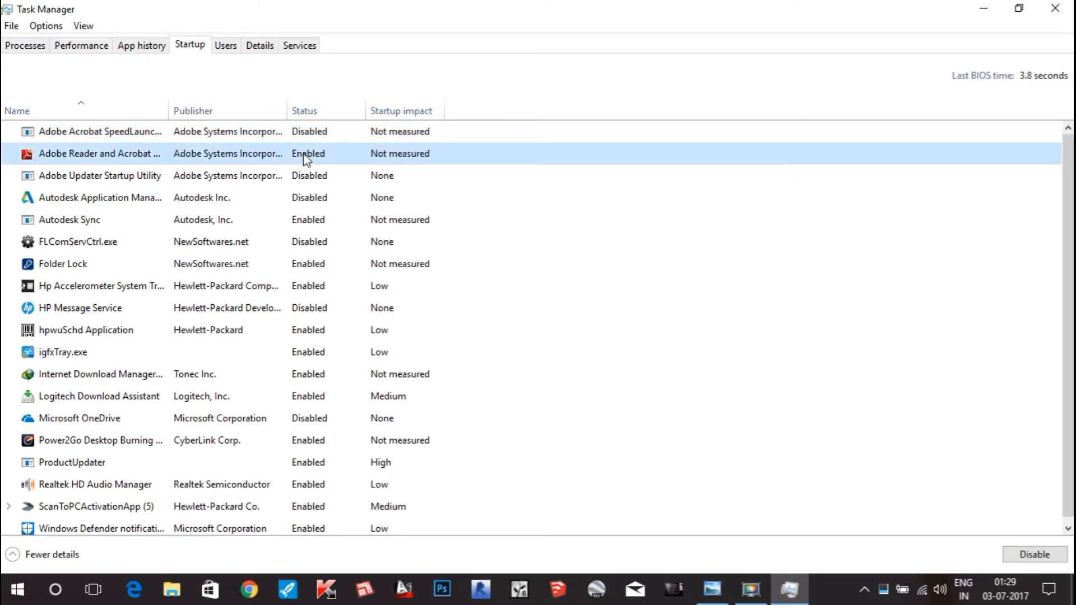
{"action": "left_click", "coordinate": [1033, 554]}
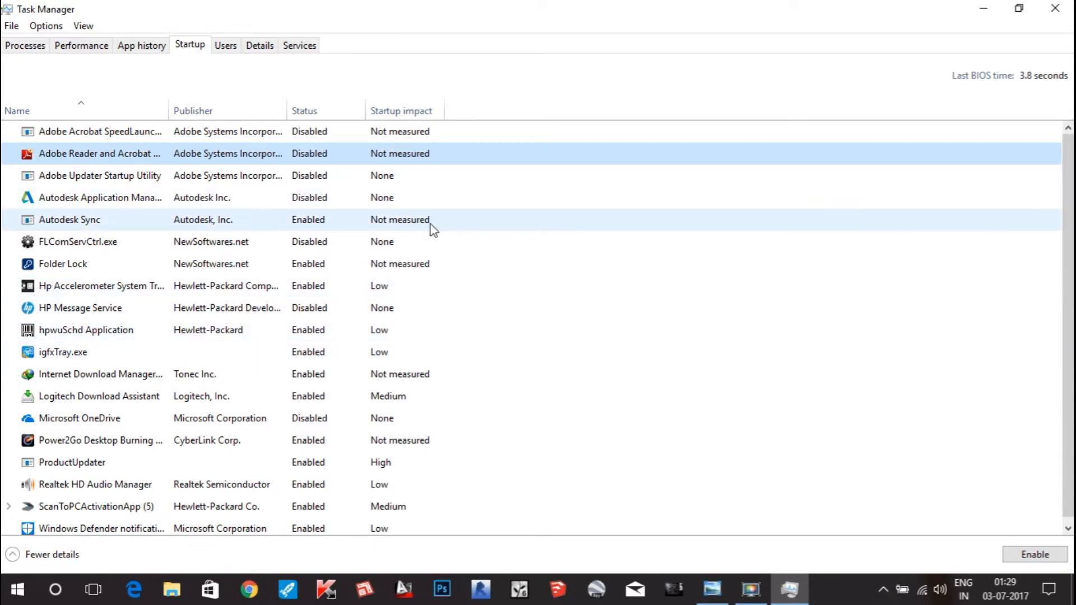
{"action": "mouse_move", "coordinate": [288, 235]}
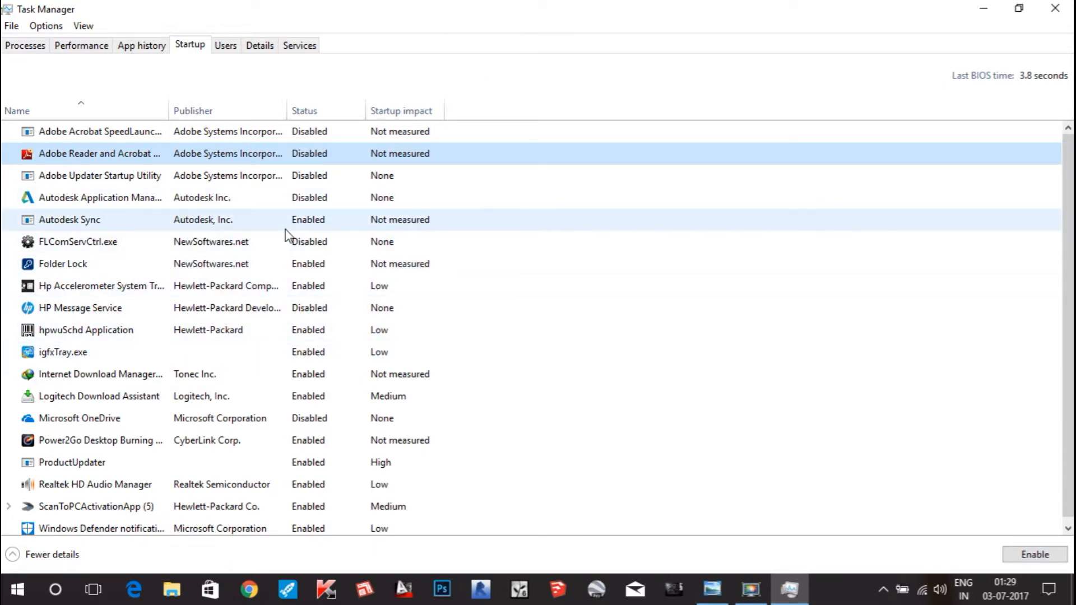
{"action": "left_click", "coordinate": [63, 263]}
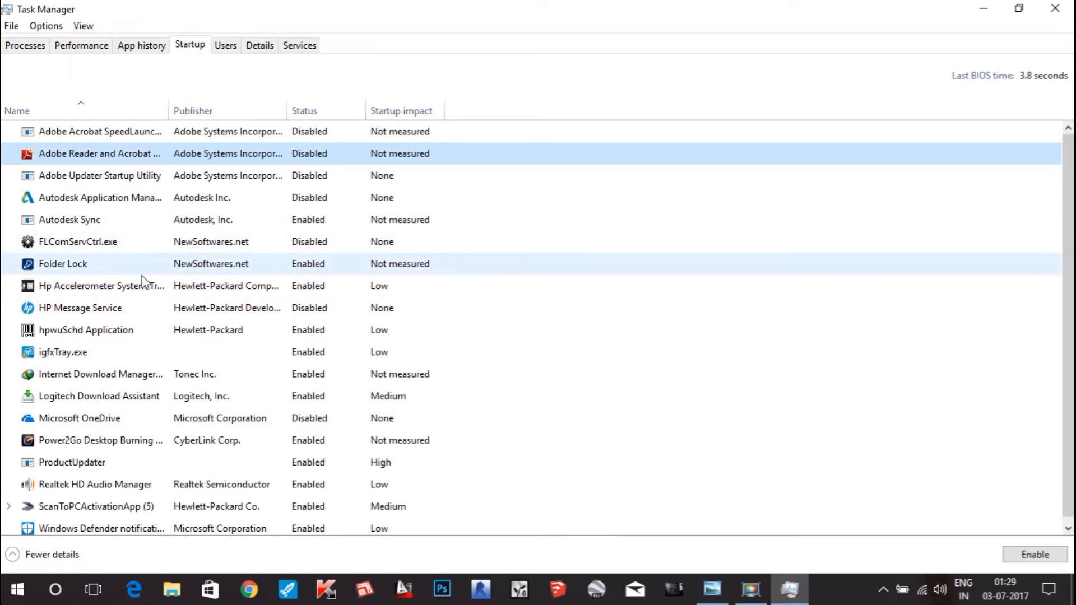
{"action": "mouse_move", "coordinate": [123, 336]}
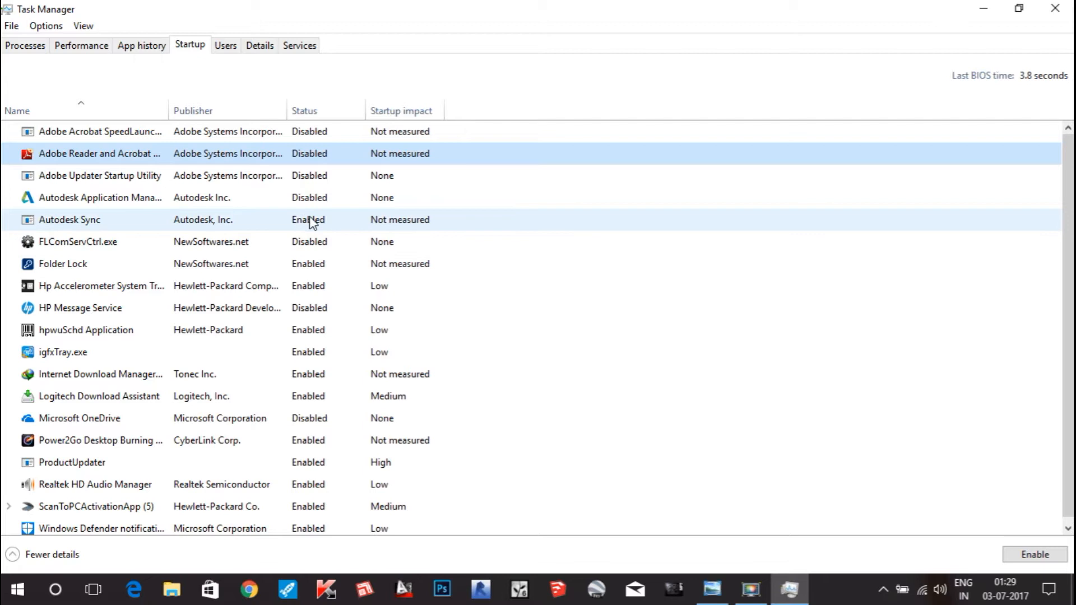
{"action": "mouse_move", "coordinate": [381, 226]}
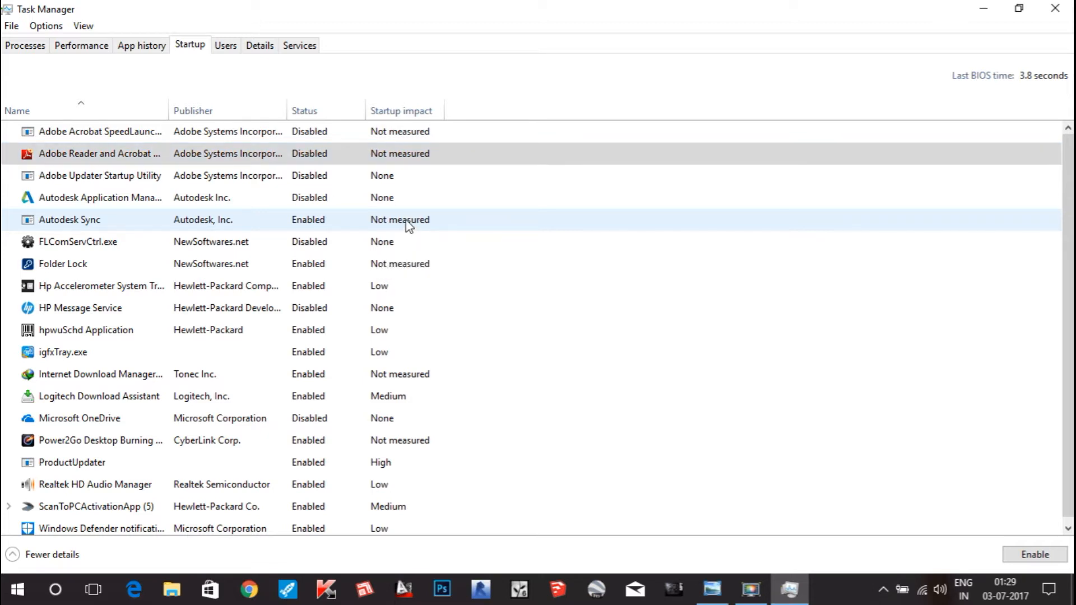
{"action": "mouse_move", "coordinate": [402, 225]}
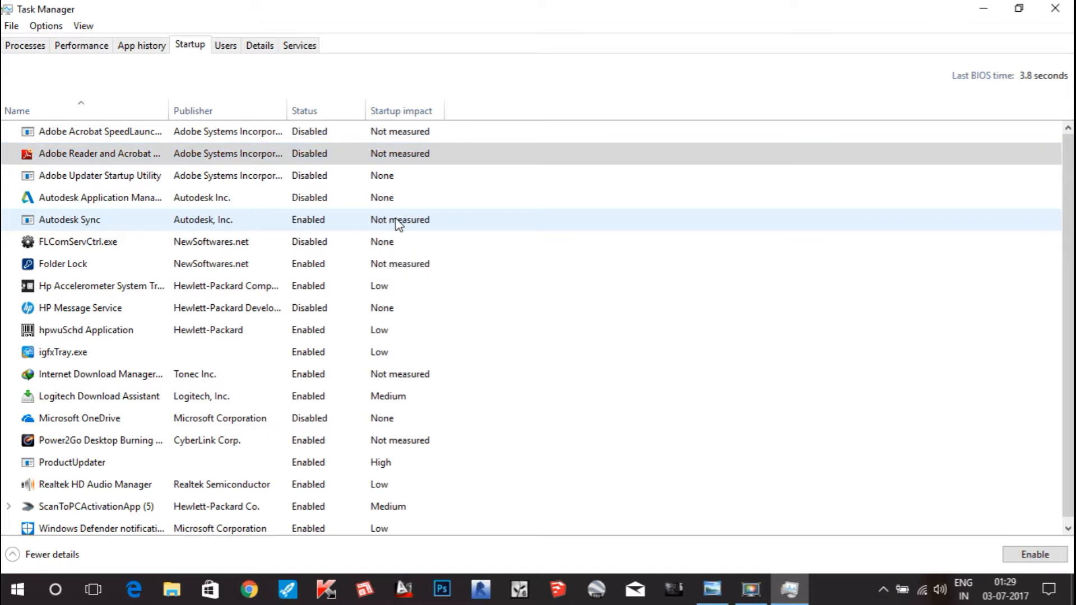
Disable Autodesk Sync from launching at Windows startup.
{"action": "left_click", "coordinate": [68, 220]}
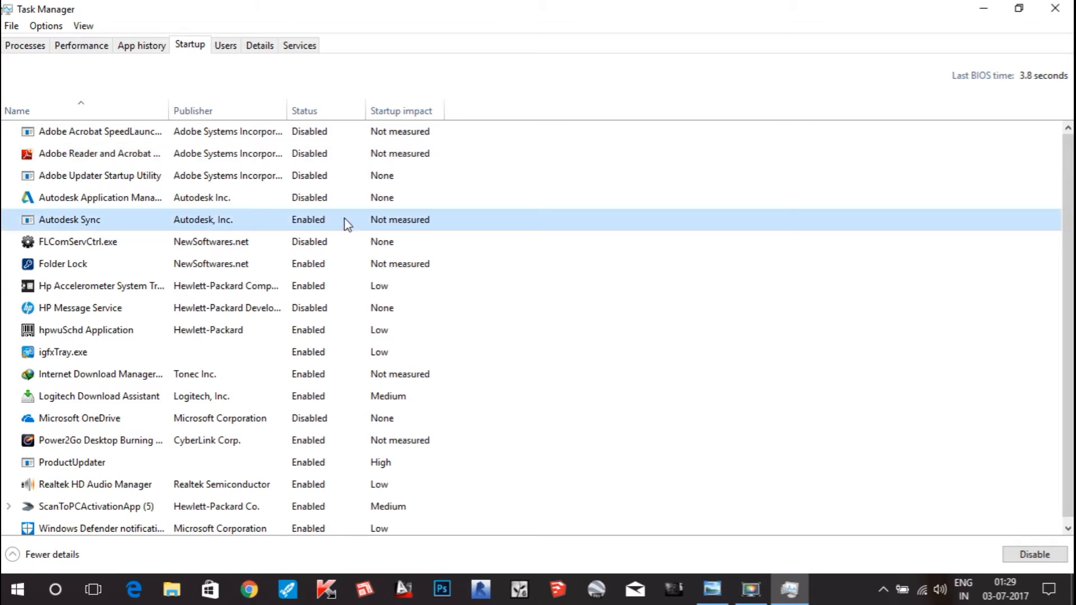
{"action": "left_click", "coordinate": [1034, 554]}
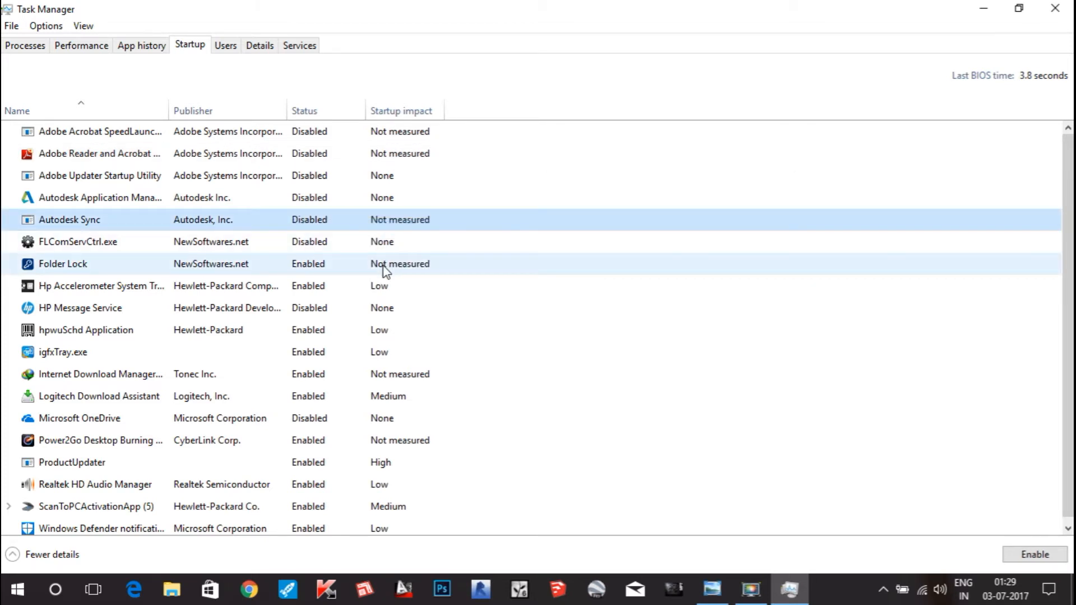
{"action": "mouse_move", "coordinate": [362, 272]}
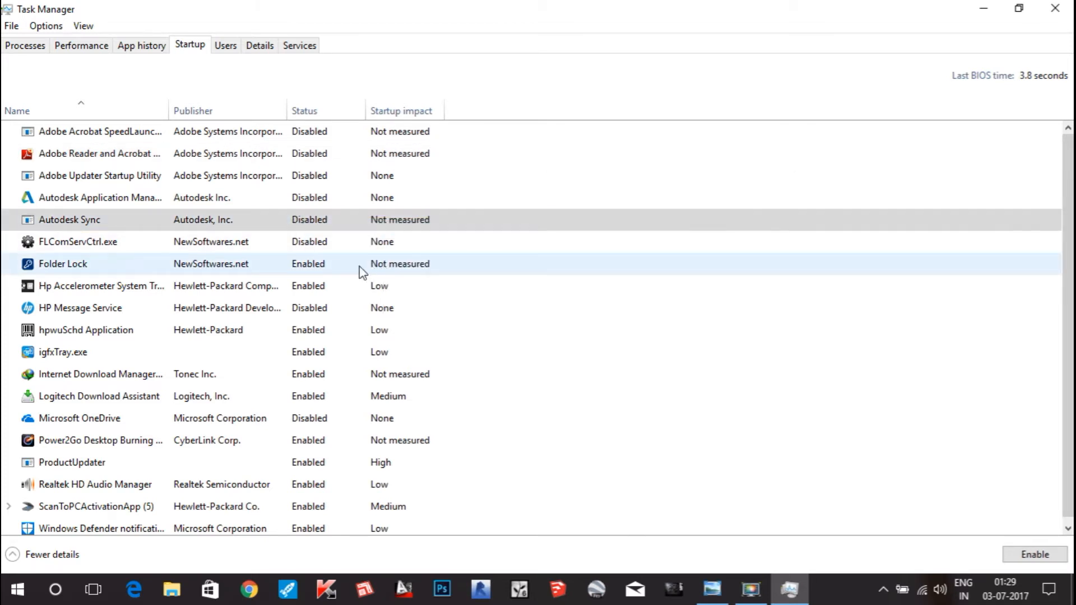
Disable Folder Lock and the Tonec Internet Download Manager at startup.
{"action": "right_click", "coordinate": [62, 263]}
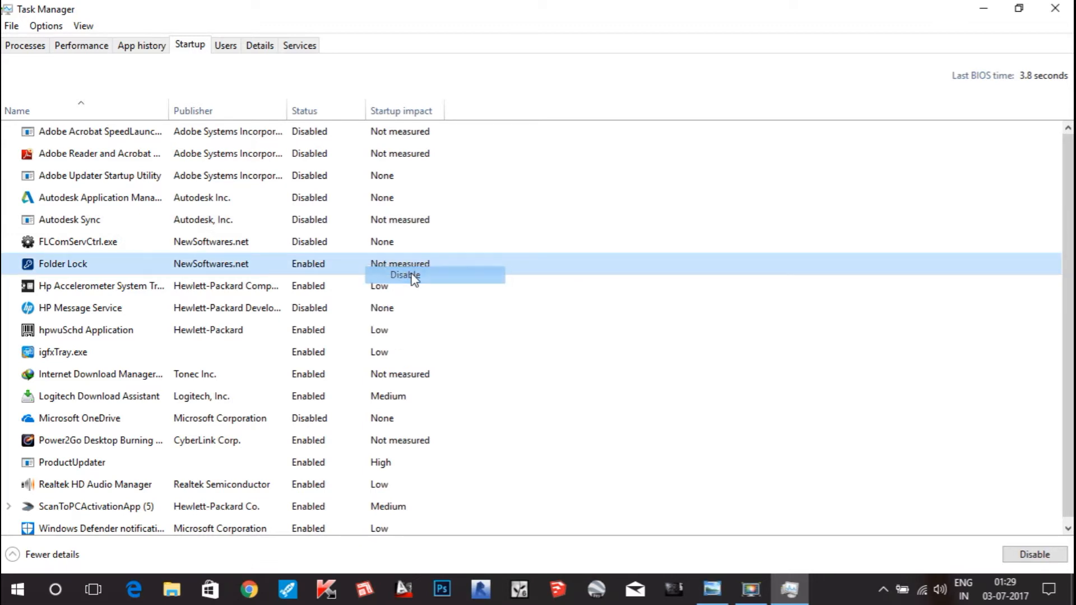
{"action": "left_click", "coordinate": [404, 274]}
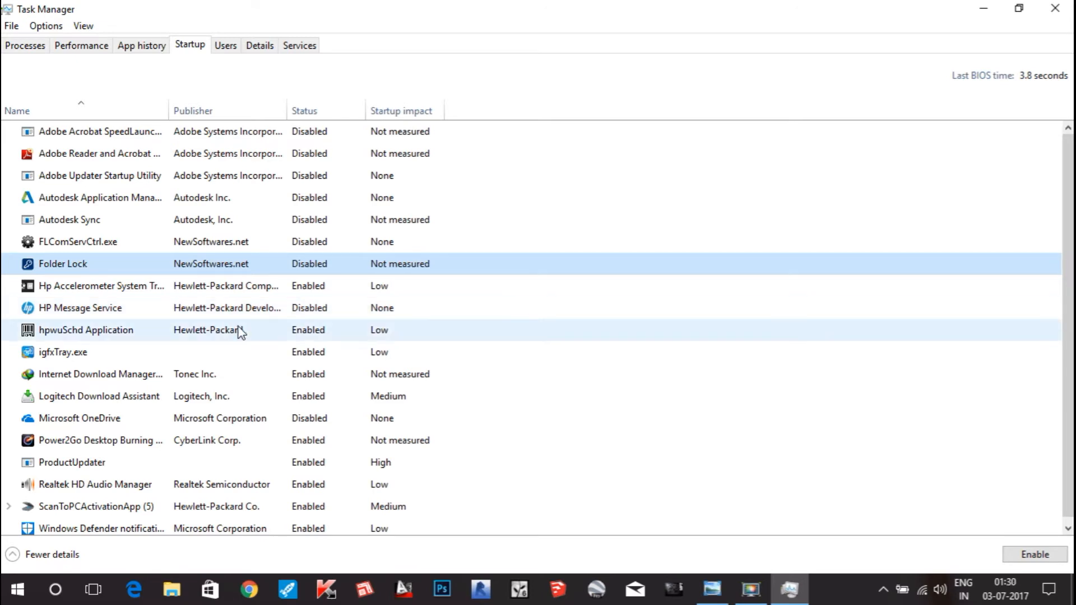
{"action": "mouse_move", "coordinate": [168, 352]}
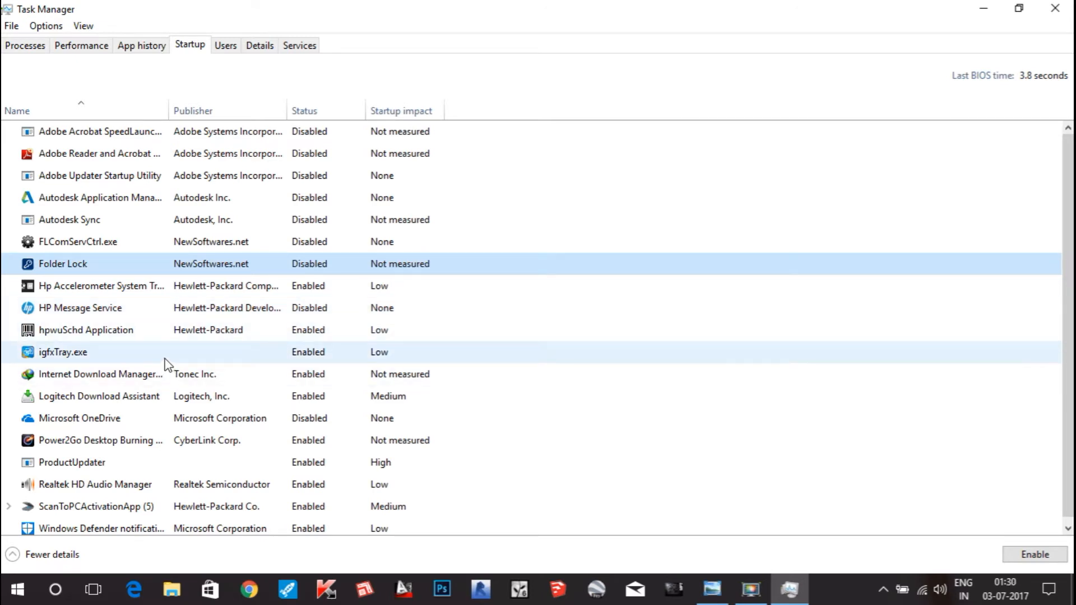
{"action": "mouse_move", "coordinate": [343, 362]}
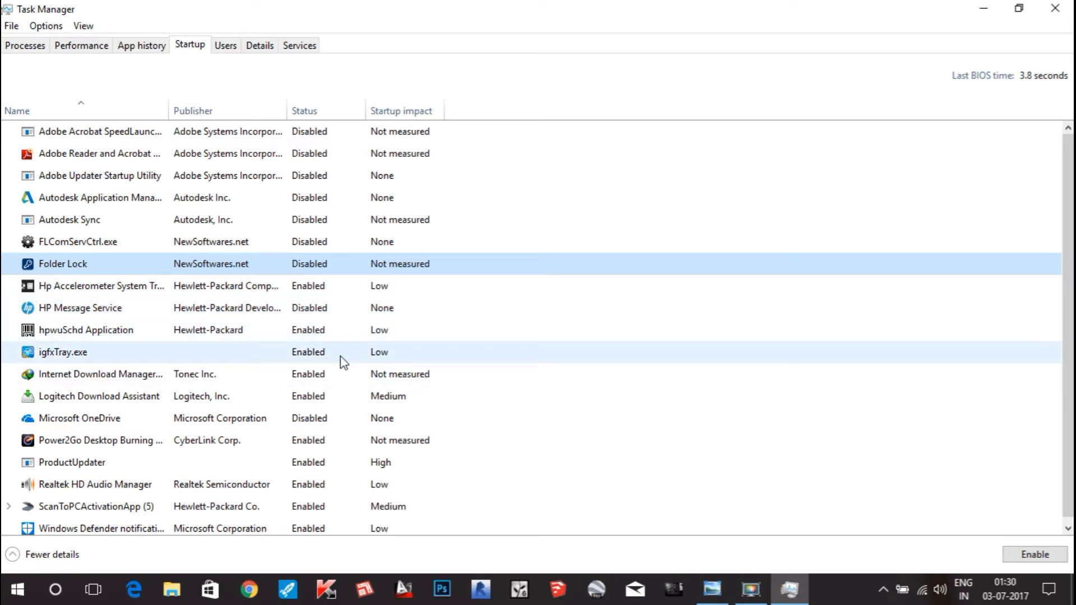
{"action": "mouse_move", "coordinate": [408, 374]}
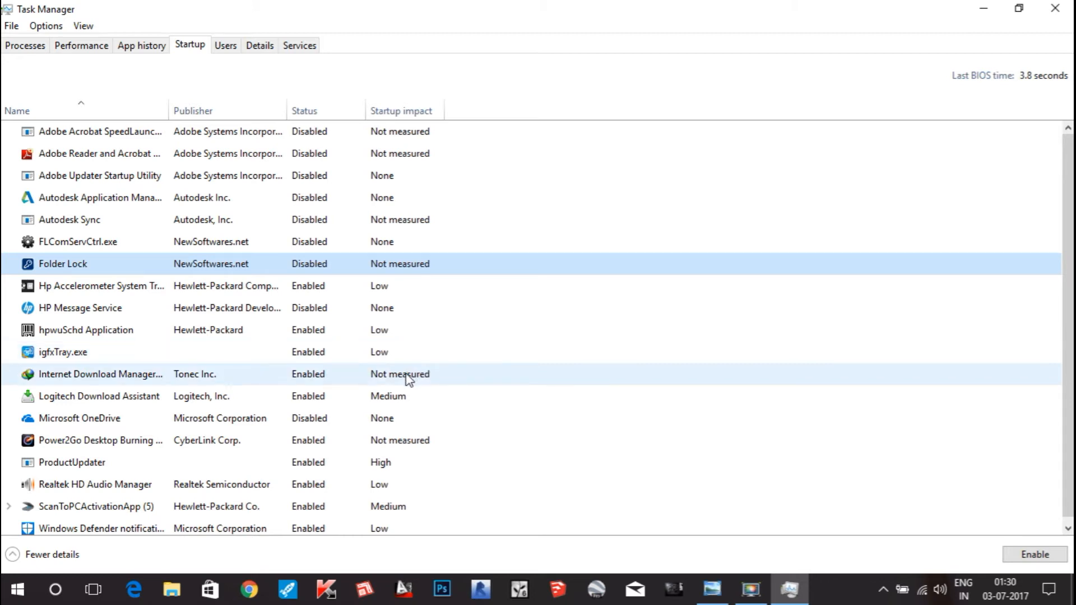
{"action": "left_click", "coordinate": [100, 375]}
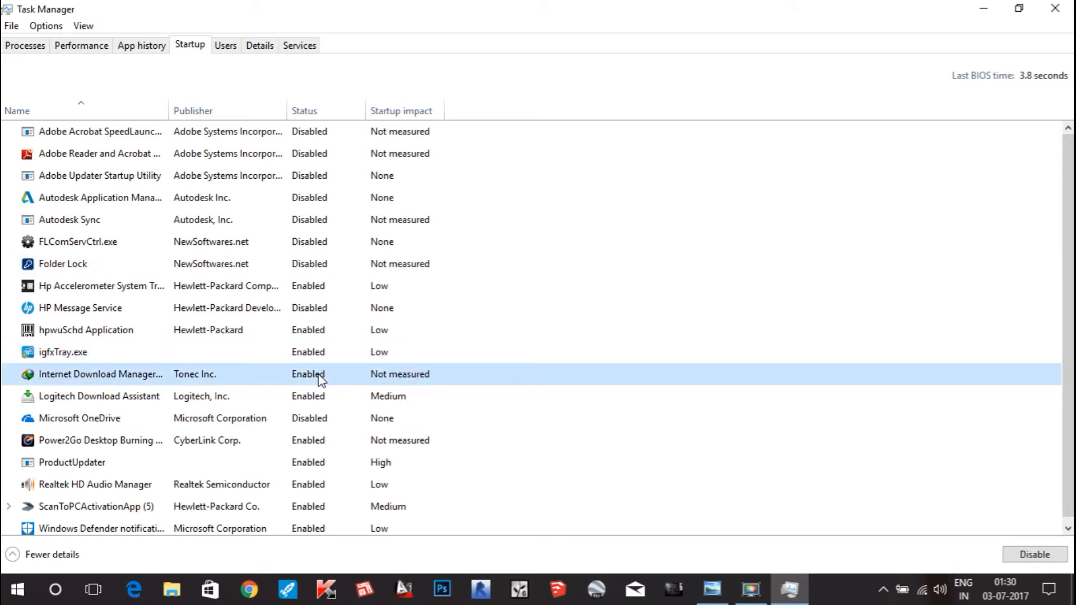
{"action": "right_click", "coordinate": [100, 375]}
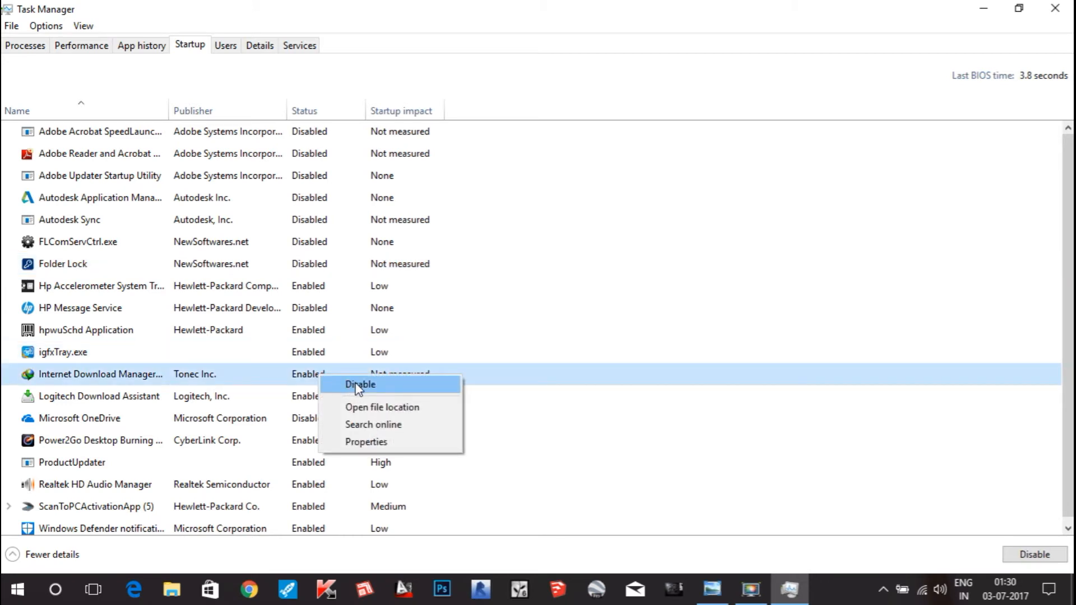
{"action": "left_click", "coordinate": [360, 384]}
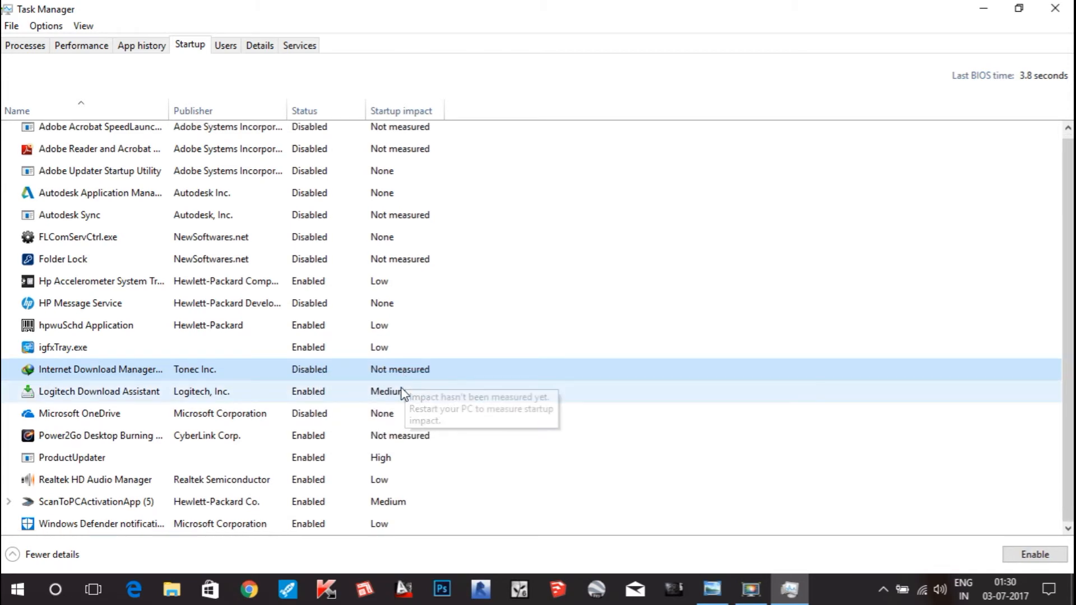
{"action": "mouse_move", "coordinate": [432, 384]}
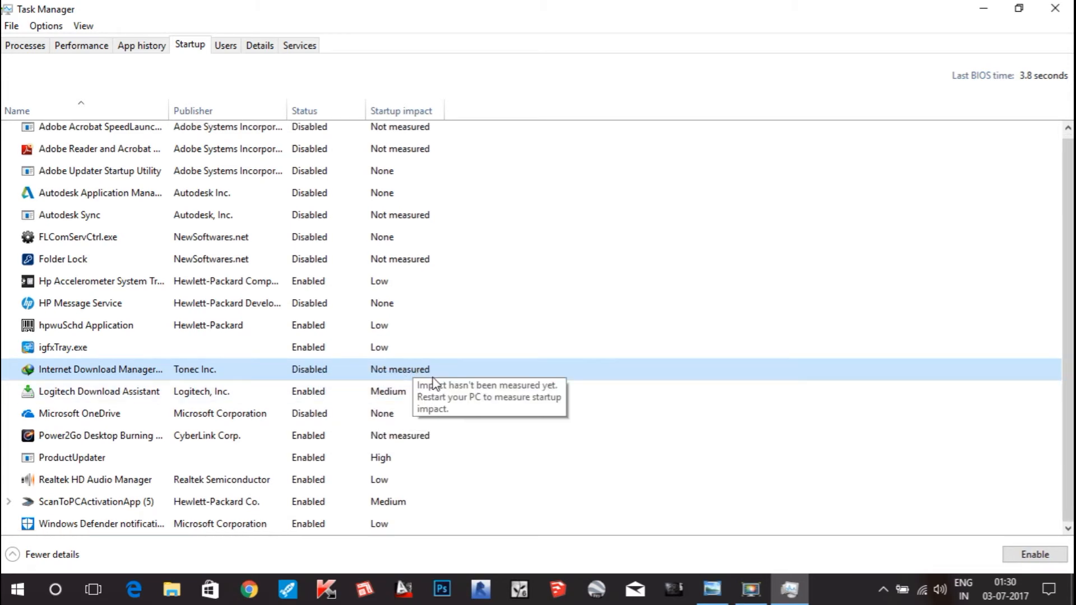
{"action": "mouse_move", "coordinate": [273, 411]}
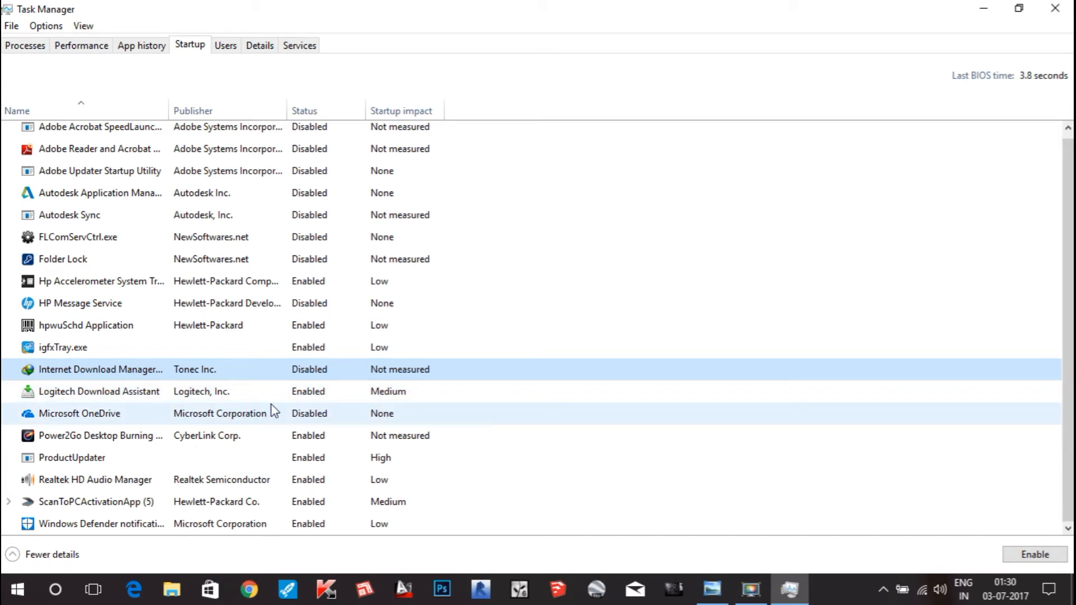
{"action": "mouse_move", "coordinate": [323, 399]}
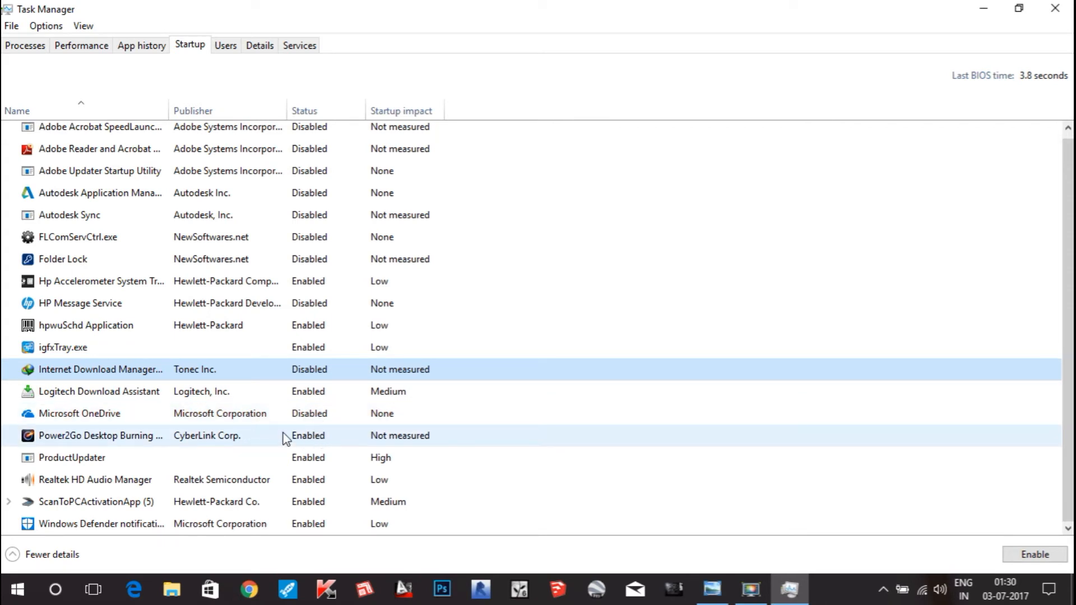
Disable CyberLink Power2Go at startup and select the ScanToPCActivationApp entry.
{"action": "left_click", "coordinate": [100, 436]}
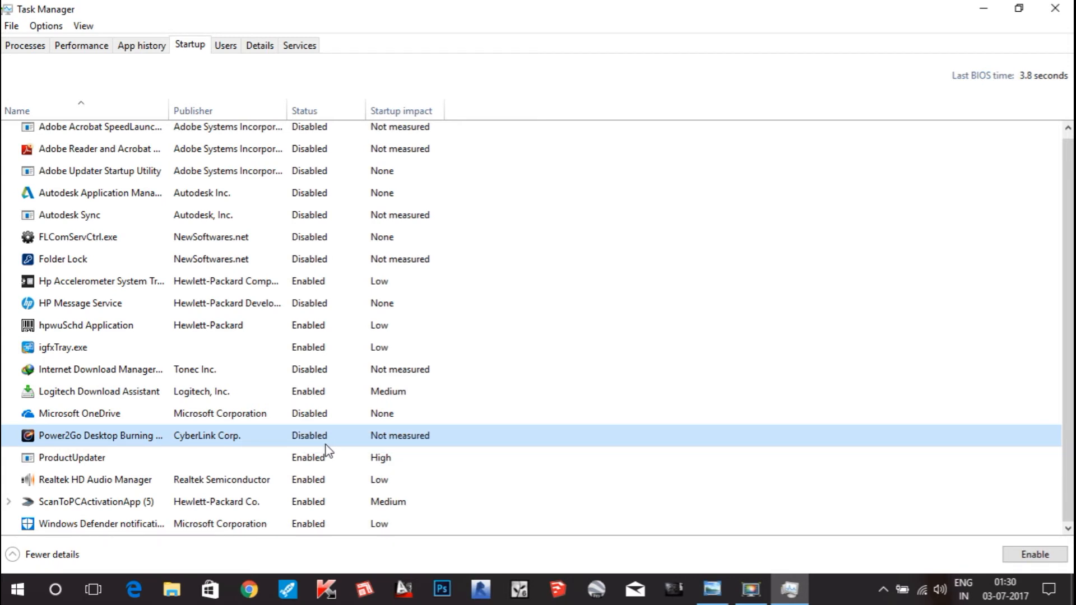
{"action": "mouse_move", "coordinate": [305, 506]}
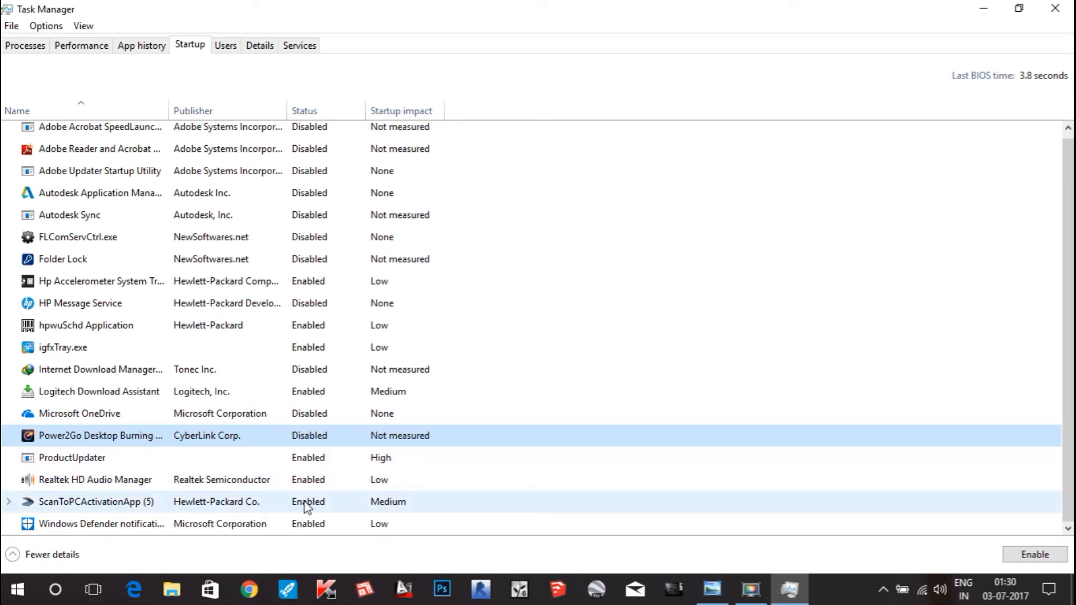
{"action": "mouse_move", "coordinate": [242, 507]}
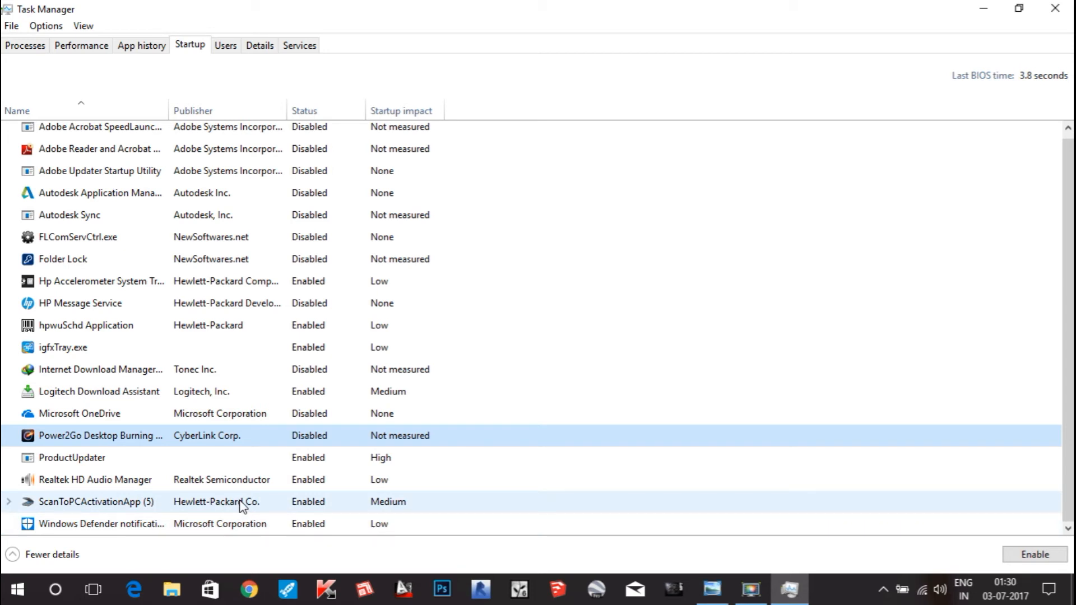
{"action": "left_click", "coordinate": [96, 502]}
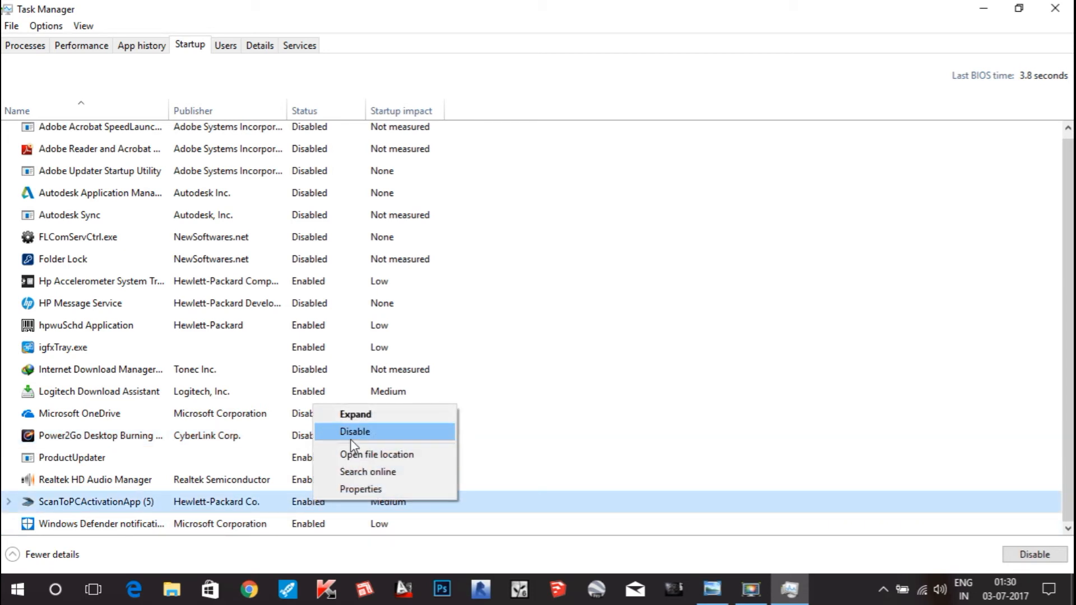
Disable the ScanToPCActivationApp group at startup.
{"action": "left_click", "coordinate": [355, 432]}
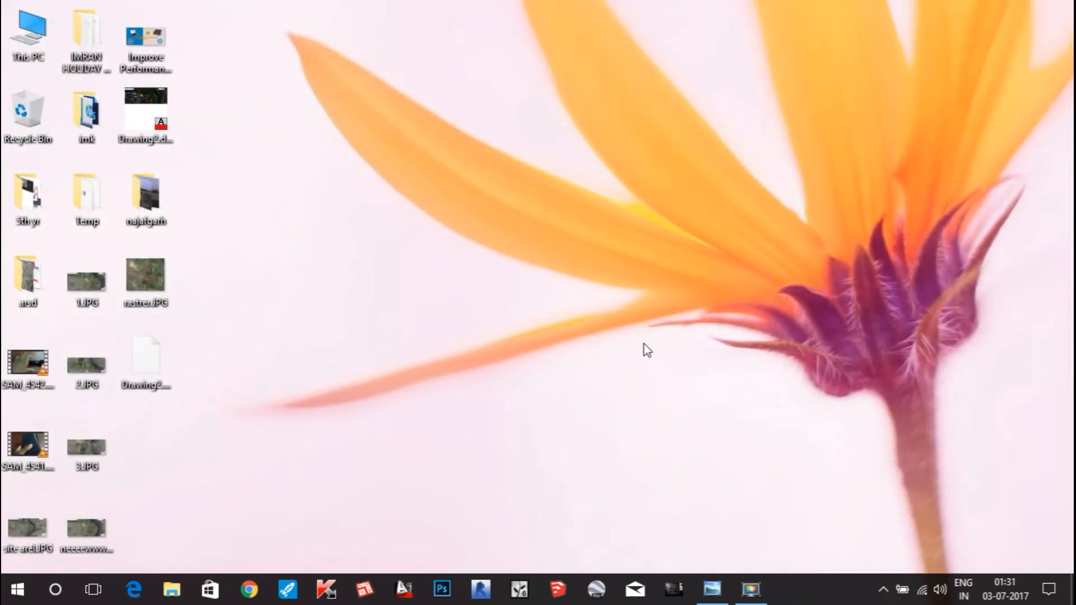
{"action": "mouse_move", "coordinate": [712, 588]}
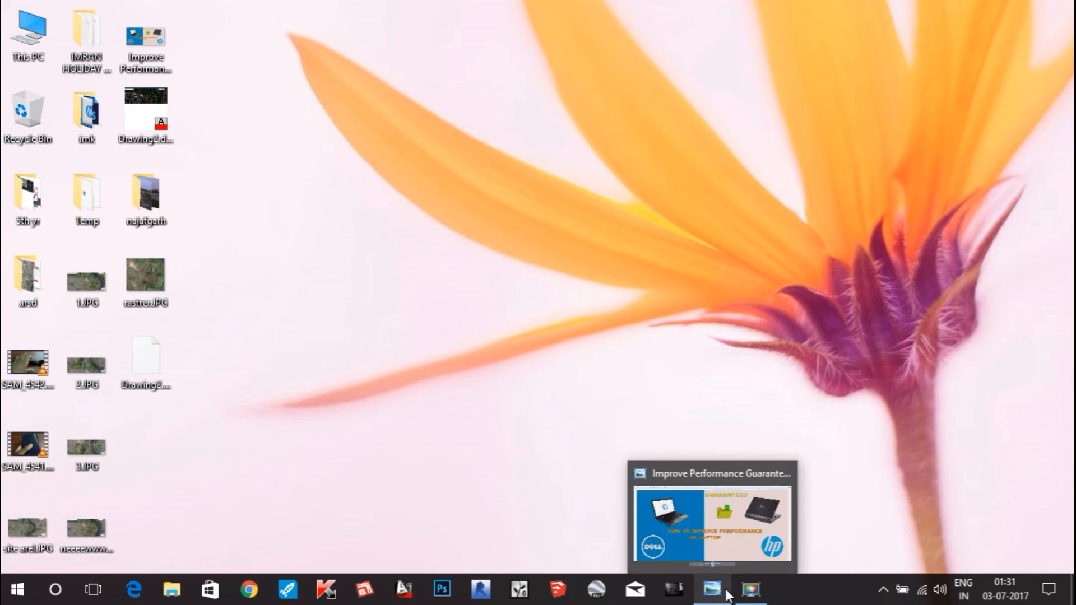
{"action": "mouse_move", "coordinate": [748, 591]}
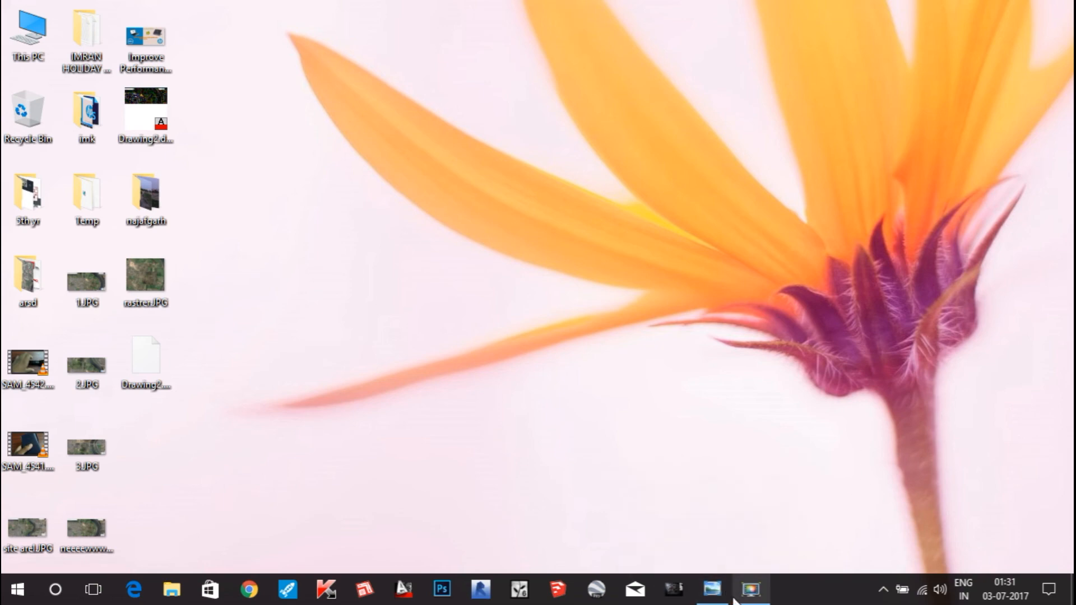